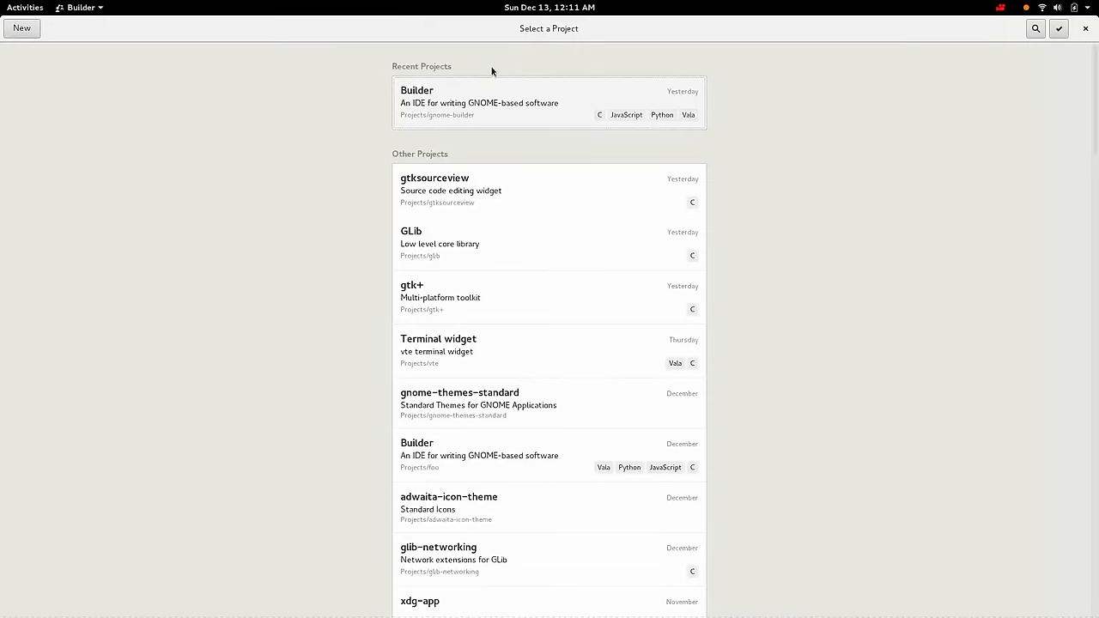
{"action": "mouse_move", "coordinate": [329, 213]}
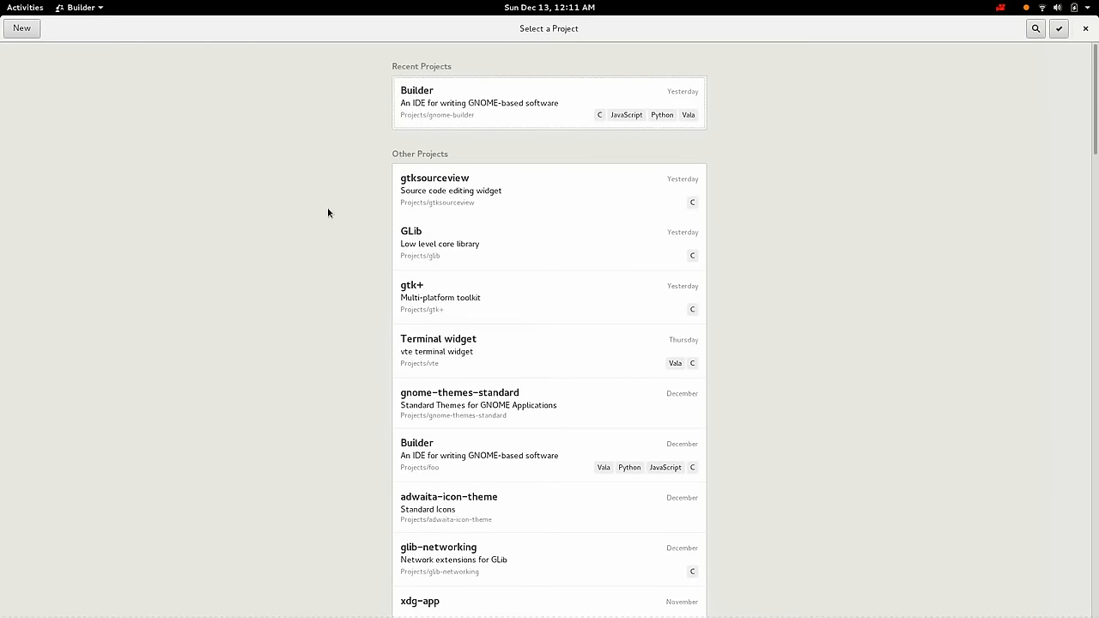
- Start a new Builder project from the existing empty folder on this computer
{"action": "left_click", "coordinate": [21, 32]}
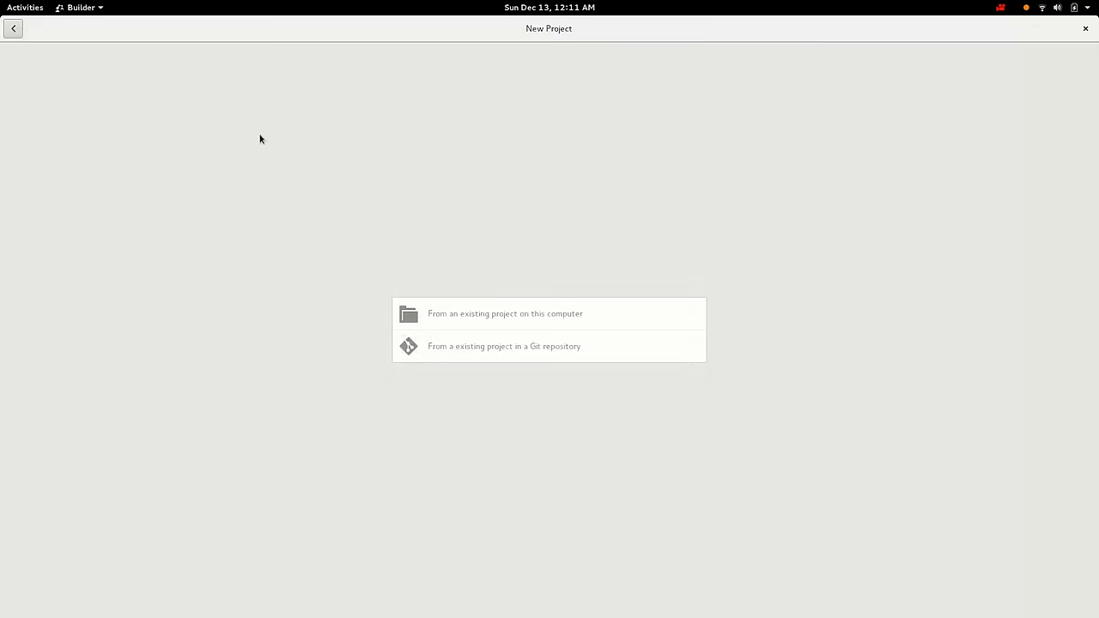
{"action": "left_click", "coordinate": [505, 313]}
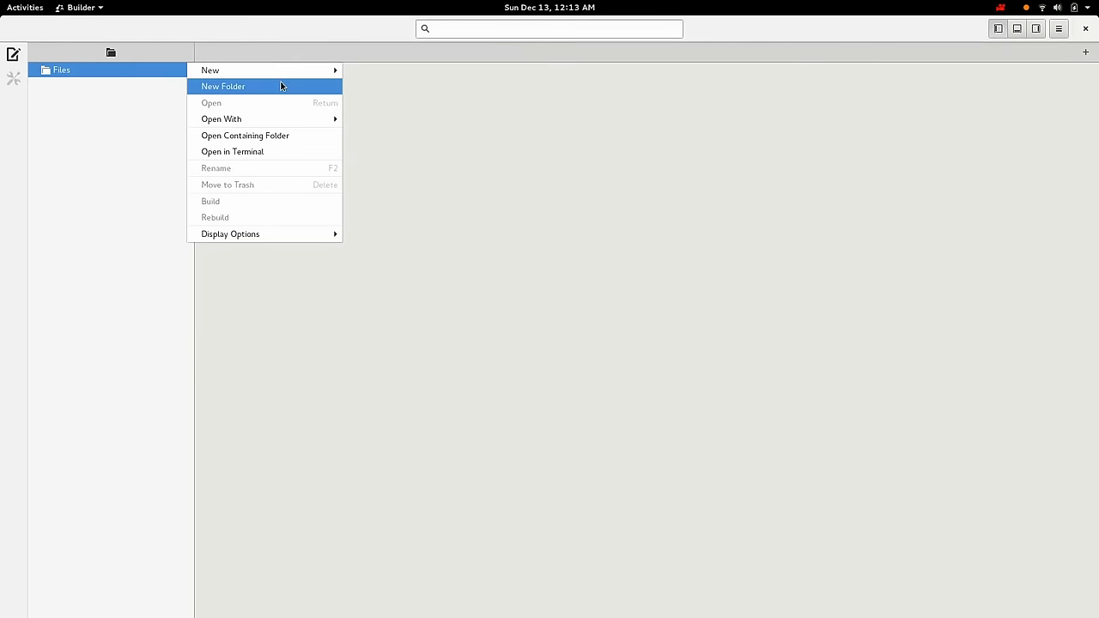
- Create empty files example-person.h and example-person.c in the project
{"action": "left_click", "coordinate": [232, 86]}
{"action": "type", "text": "example-p"}
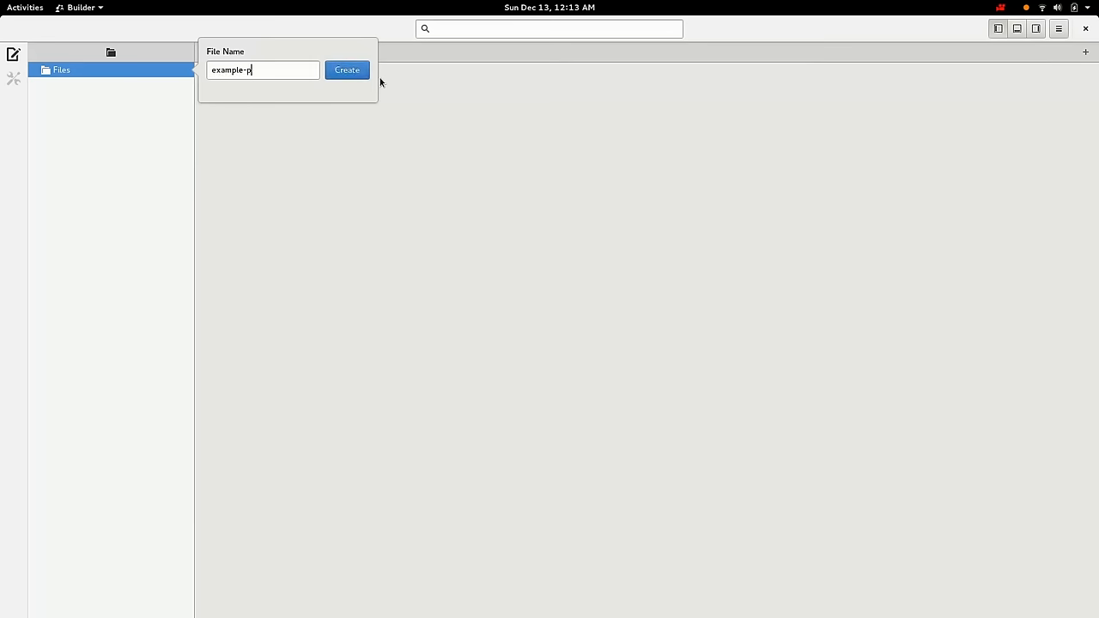
{"action": "left_click", "coordinate": [347, 69]}
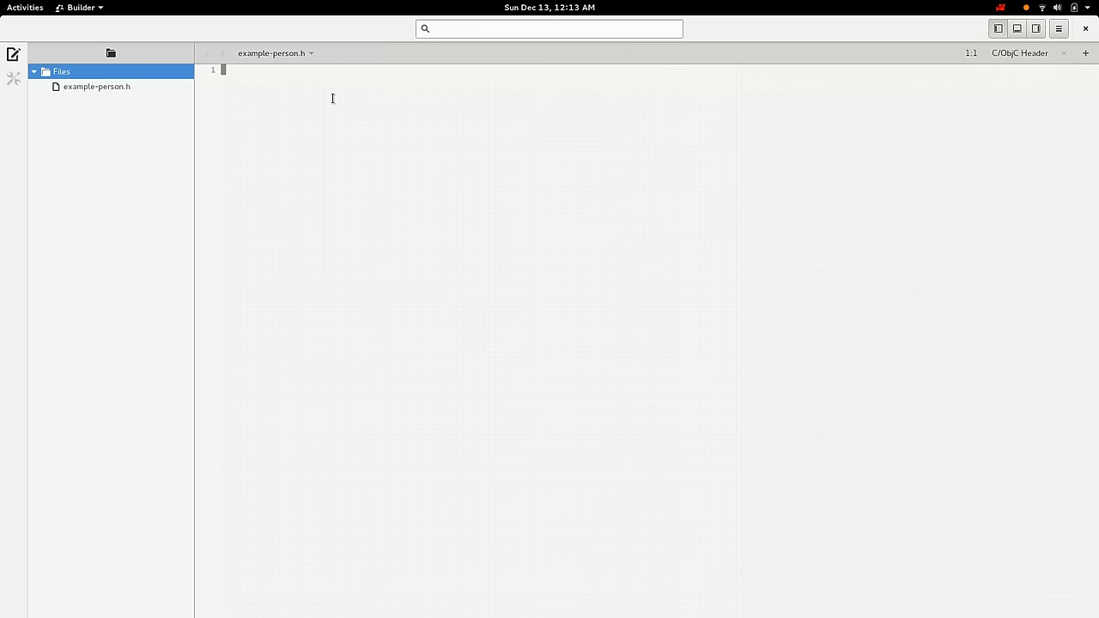
{"action": "right_click", "coordinate": [62, 71]}
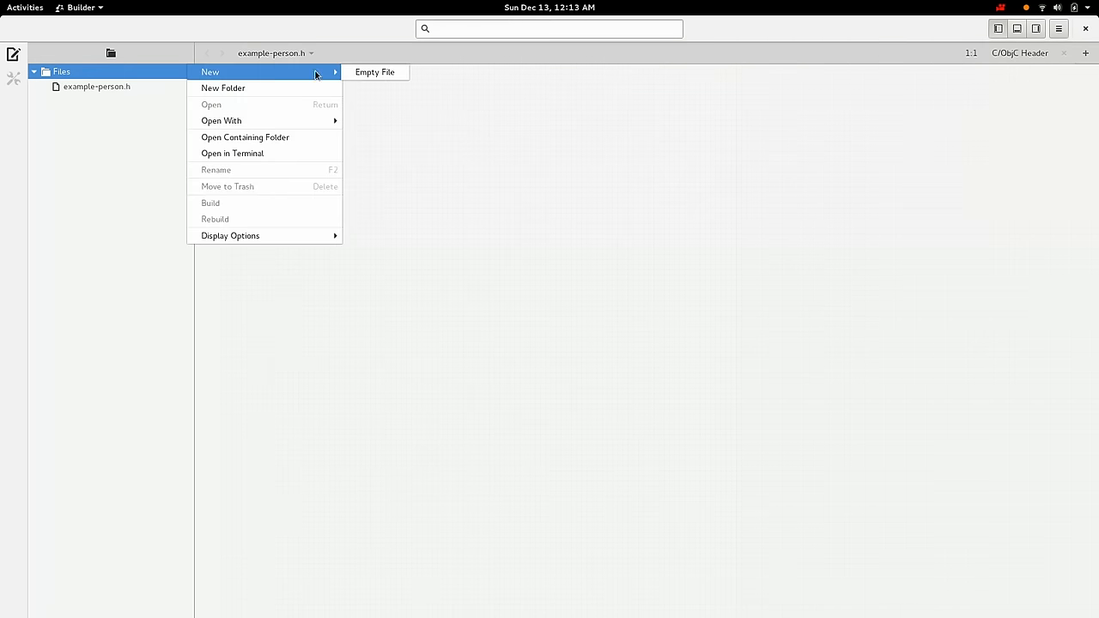
{"action": "left_click", "coordinate": [377, 71]}
{"action": "type", "text": "example-person.c"}
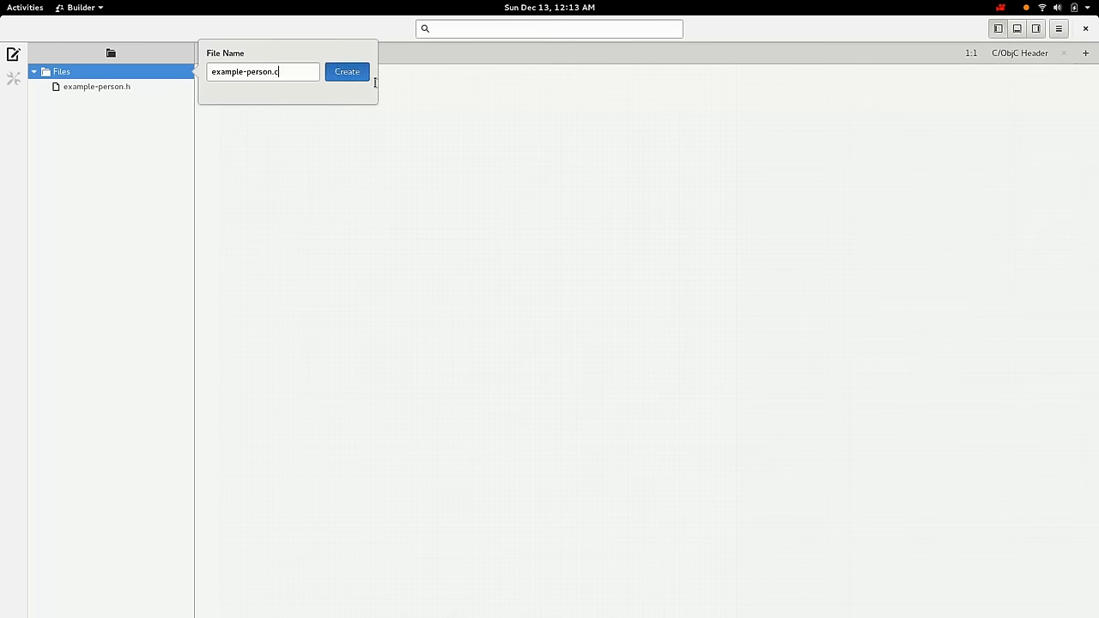
{"action": "left_click", "coordinate": [347, 72]}
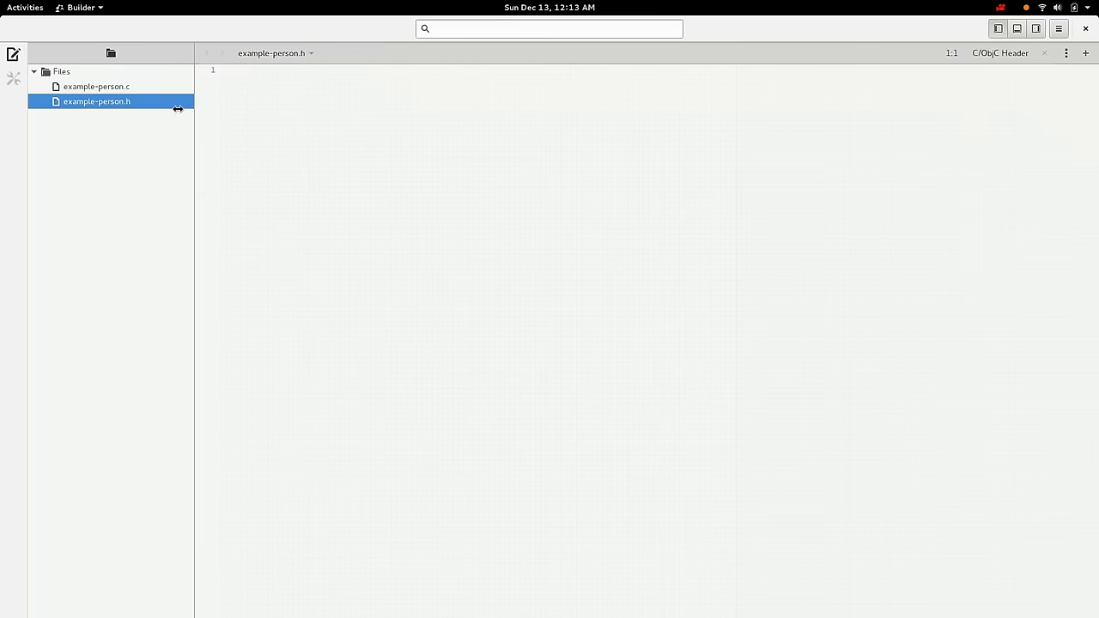
{"action": "mouse_move", "coordinate": [284, 133]}
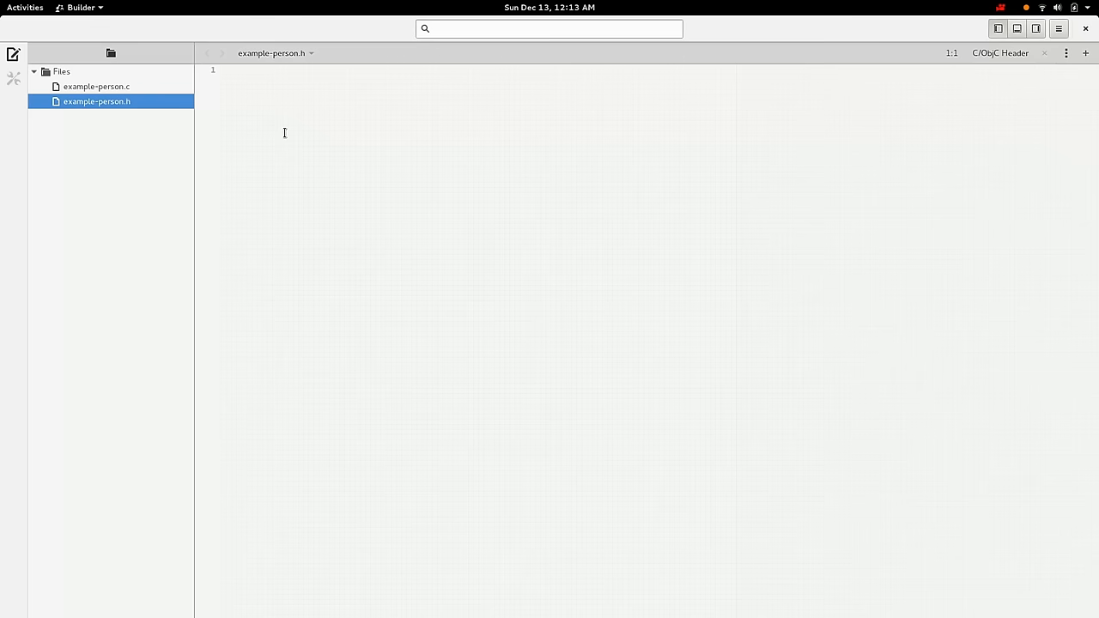
- Expand the 'gpl' and '#' snippets to insert a GPL licence and include guards
{"action": "type", "text": "gpl"}
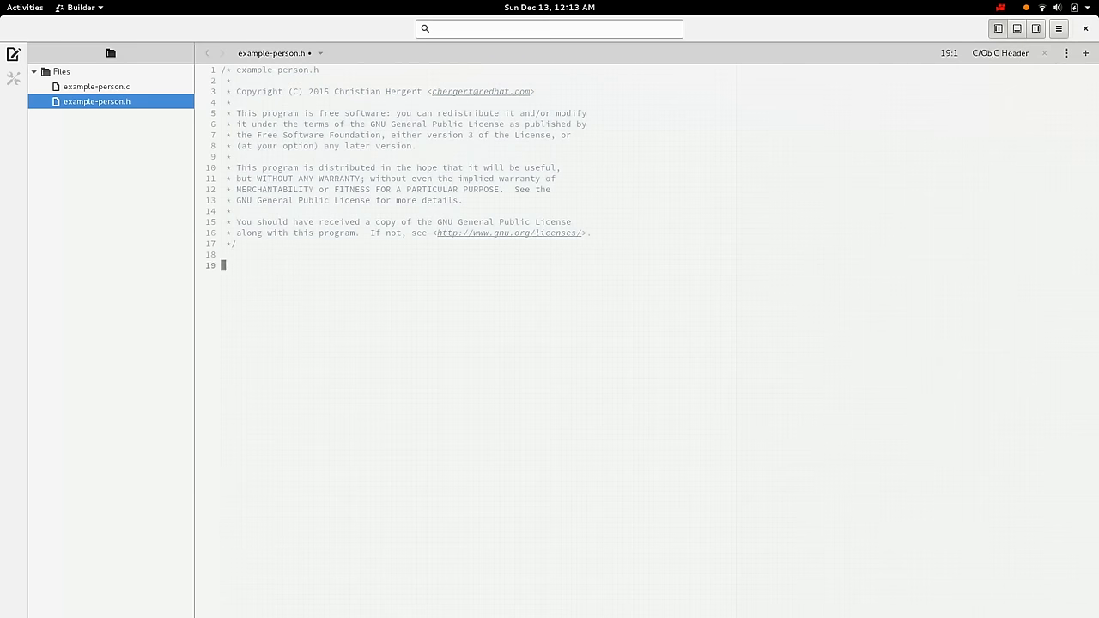
{"action": "type", "text": "#include <.h>"}
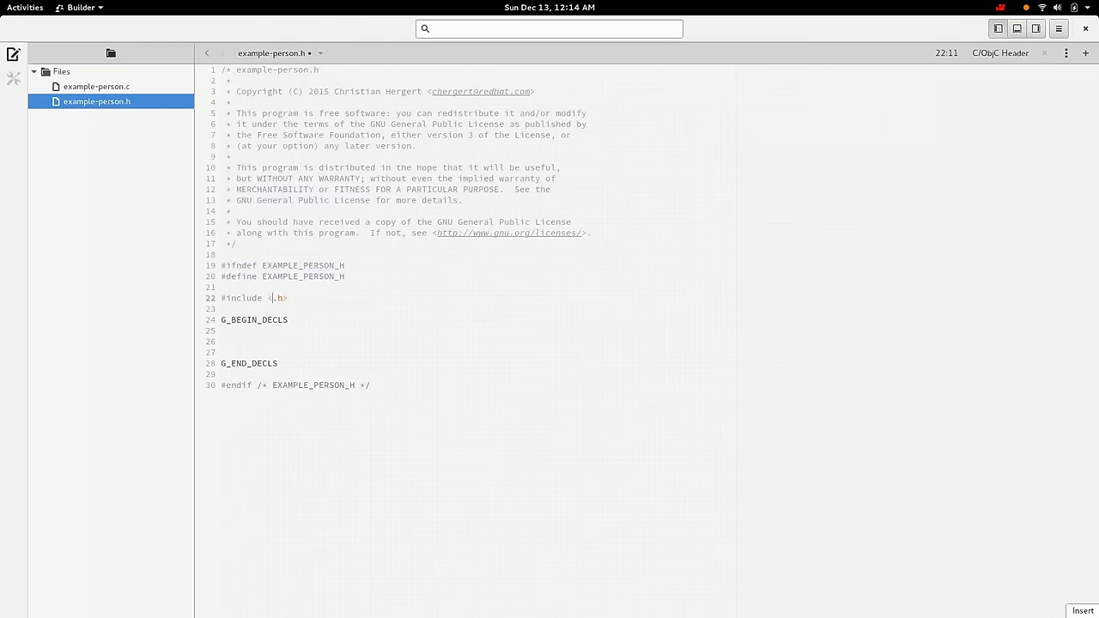
- Include glib-object.h and add G_DECLARE_FINAL_TYPE (ExamplePerson, example_person, EXAMPLE, PERSON, GObject)
{"action": "type", "text": "glib-"}
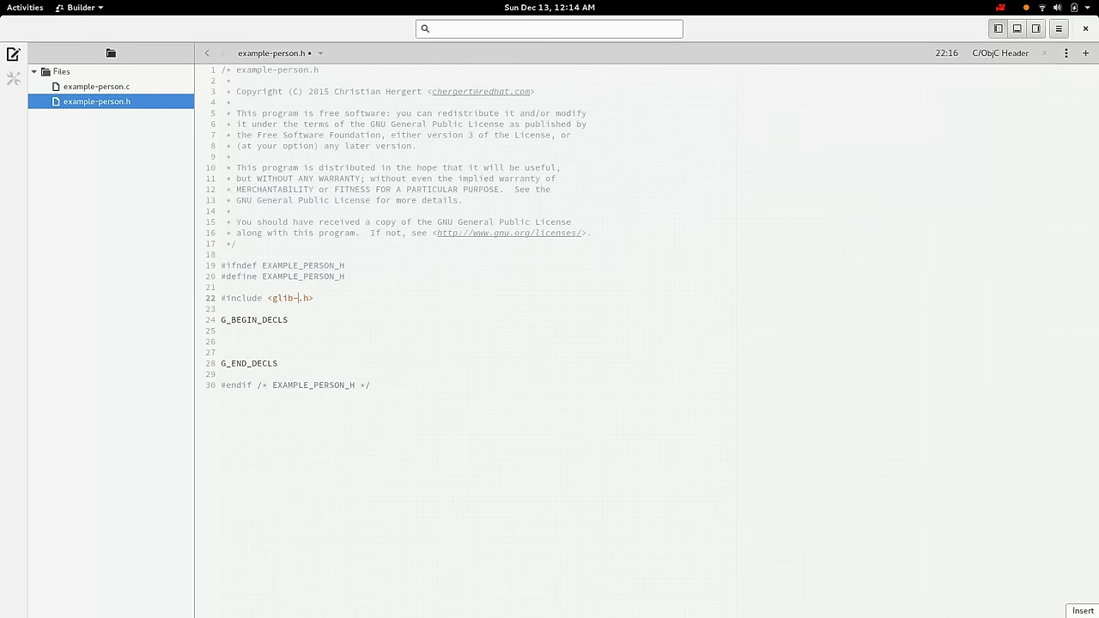
{"action": "type", "text": "object"}
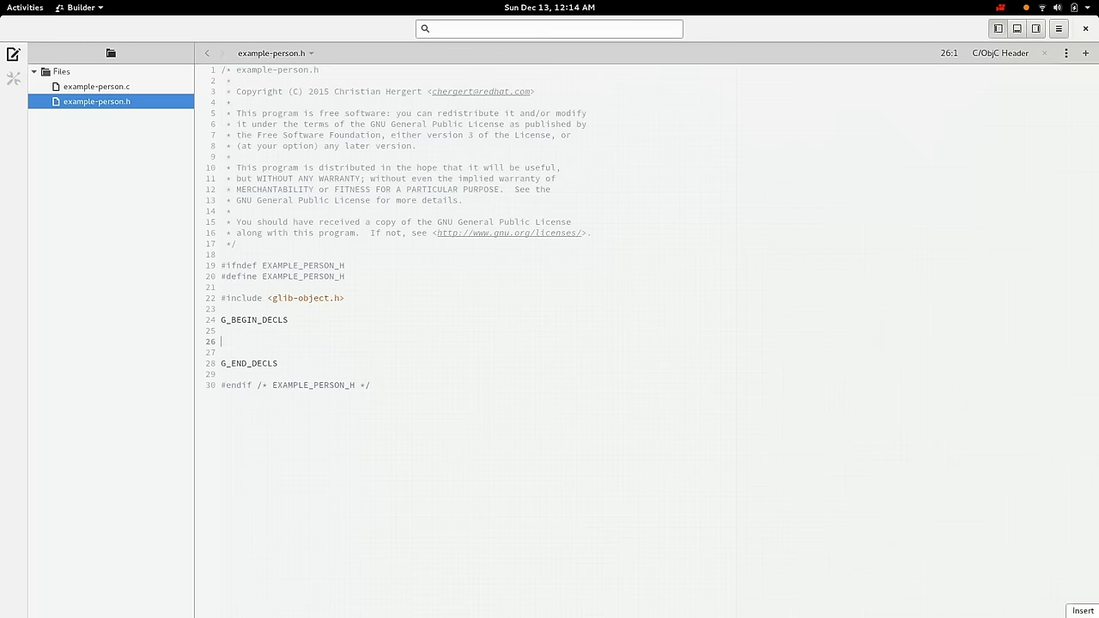
{"action": "type", "text": "G_DECLARE_"}
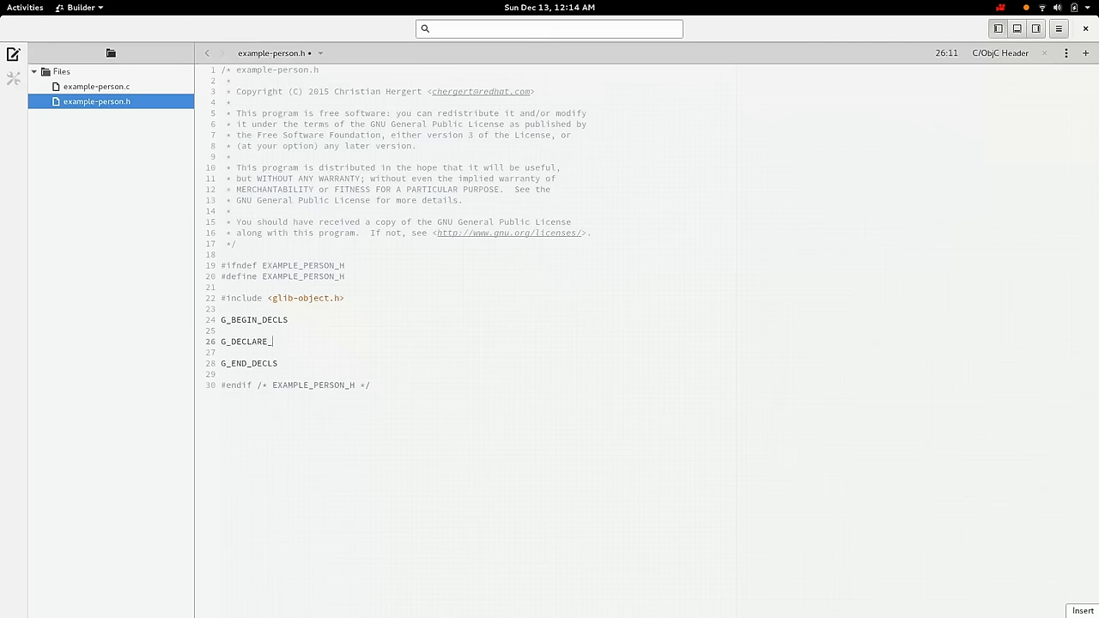
{"action": "type", "text": "FINAL_TYPE"}
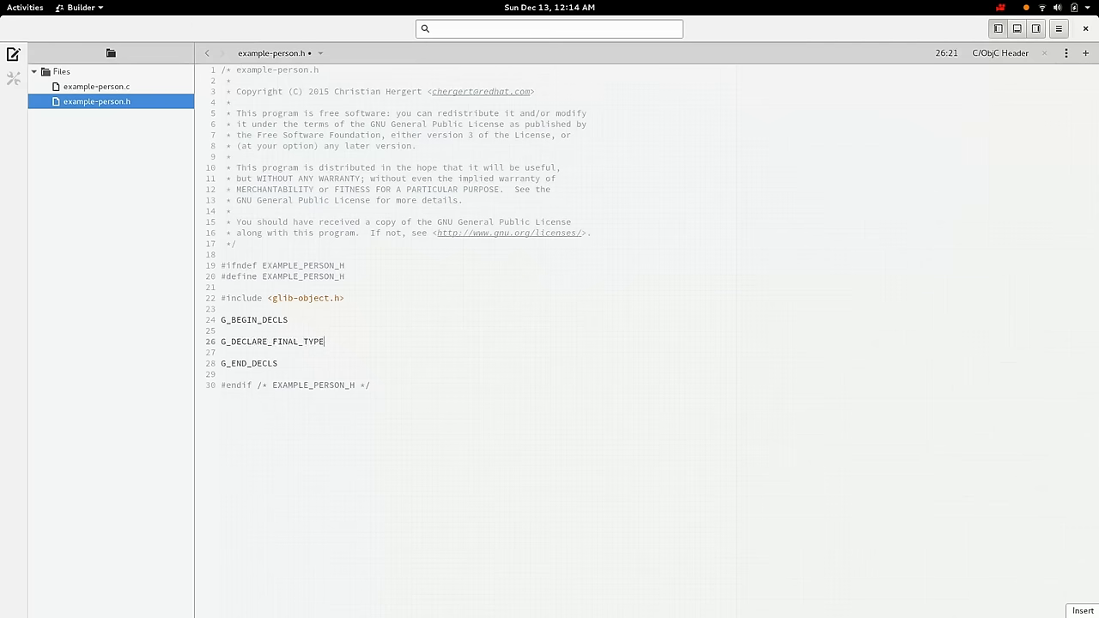
{"action": "type", "text": "(C"}
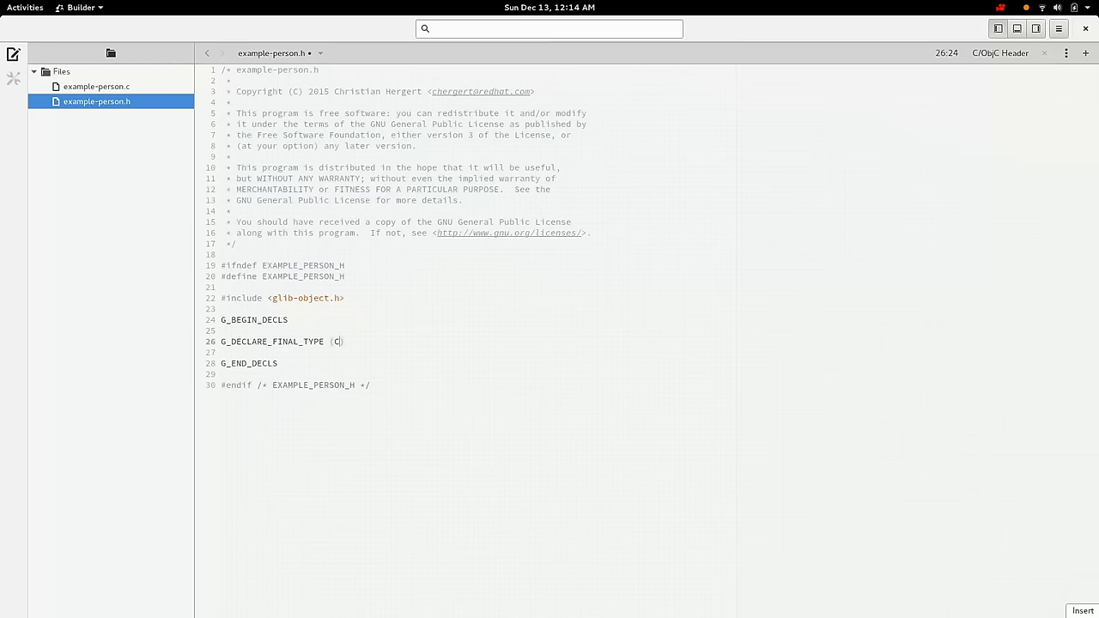
{"action": "type", "text": "ExamplePerson, example_person,"}
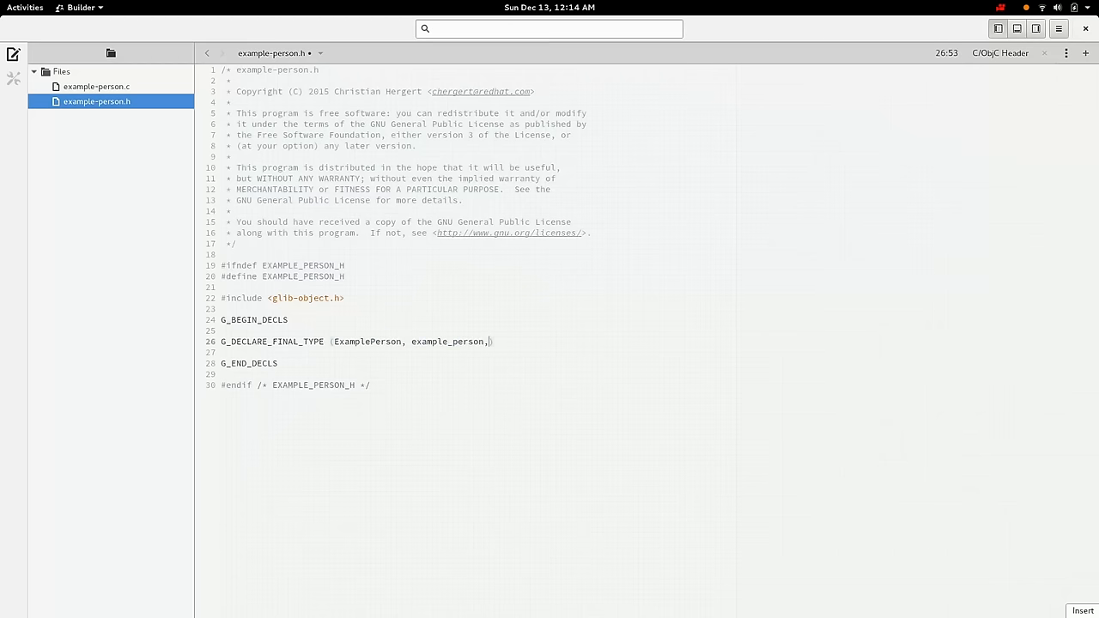
{"action": "type", "text": "\" \""}
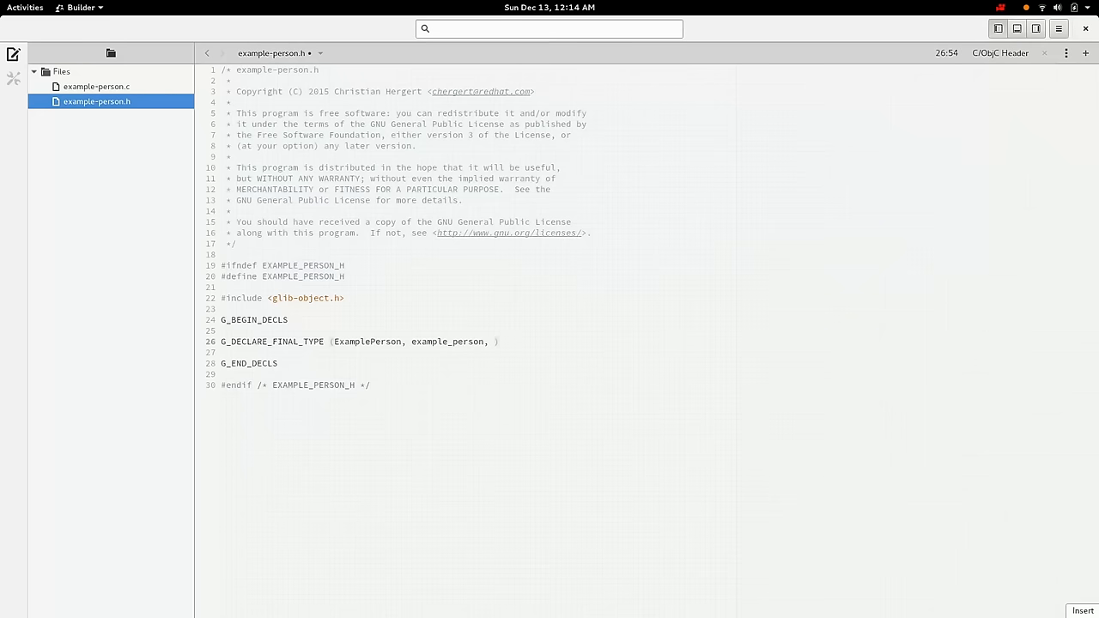
{"action": "type", "text": "EXAMPLE, PERSON, GObject"}
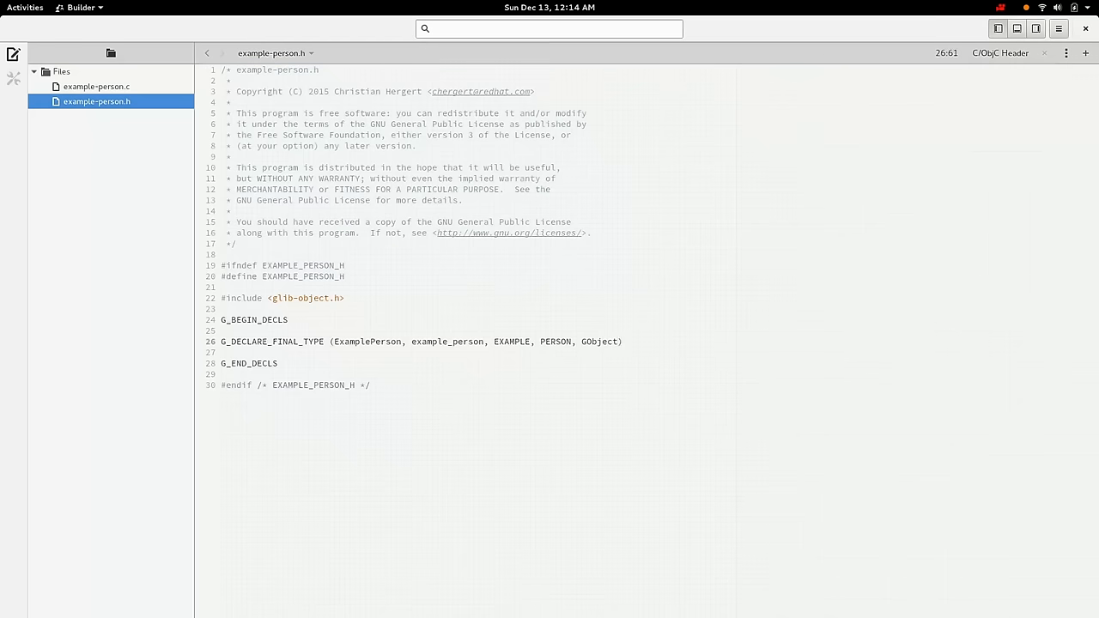
{"action": "left_click", "coordinate": [336, 341]}
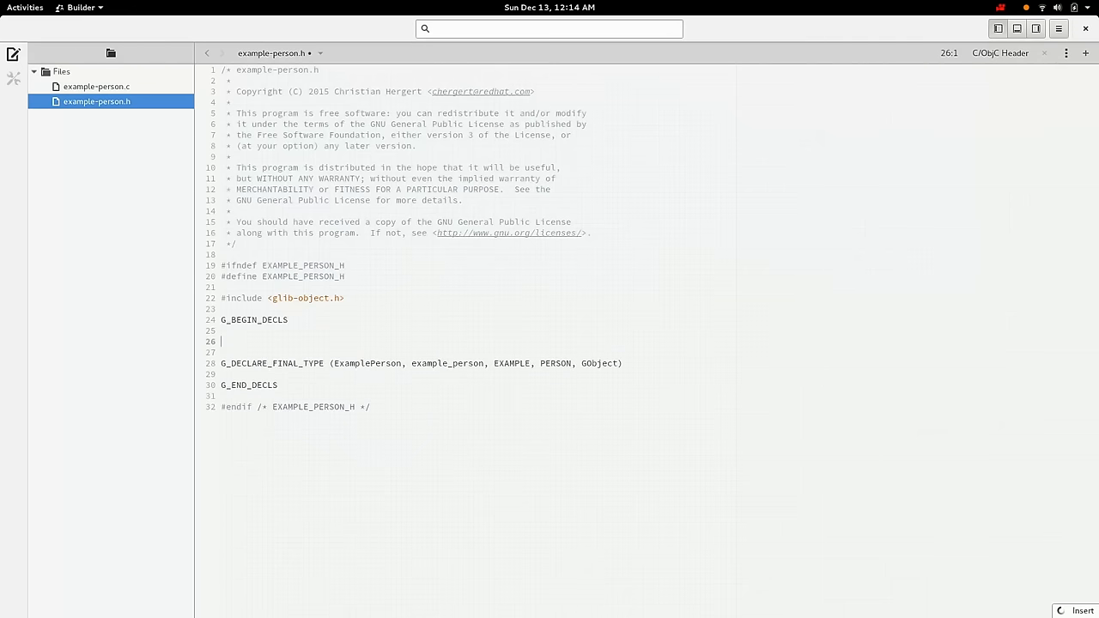
{"action": "type", "text": "extern \""}
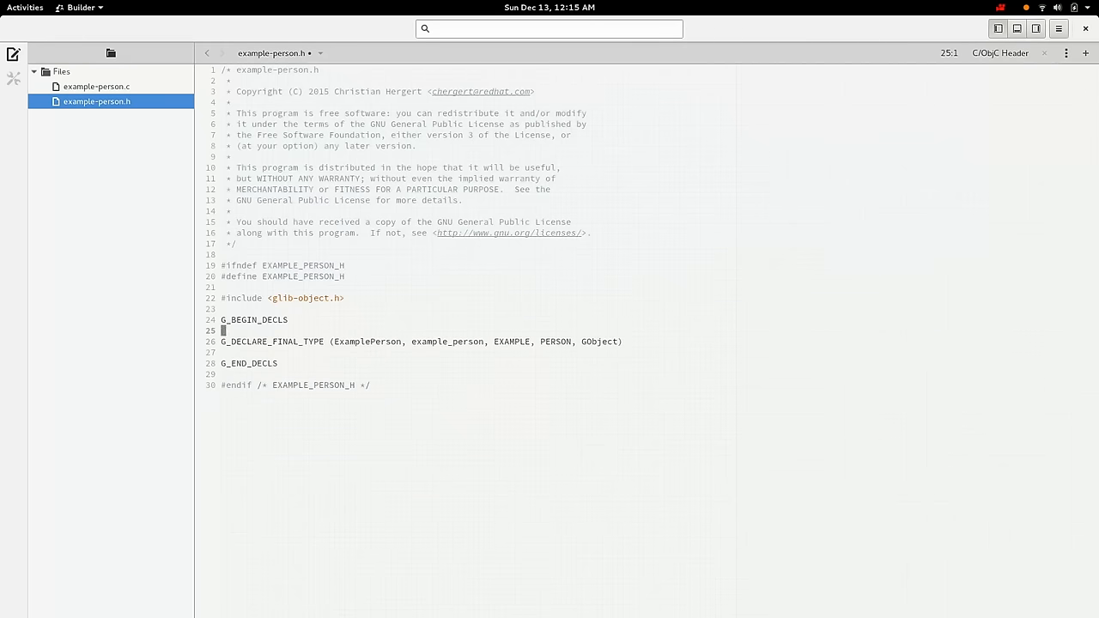
{"action": "type", "text": "\""}
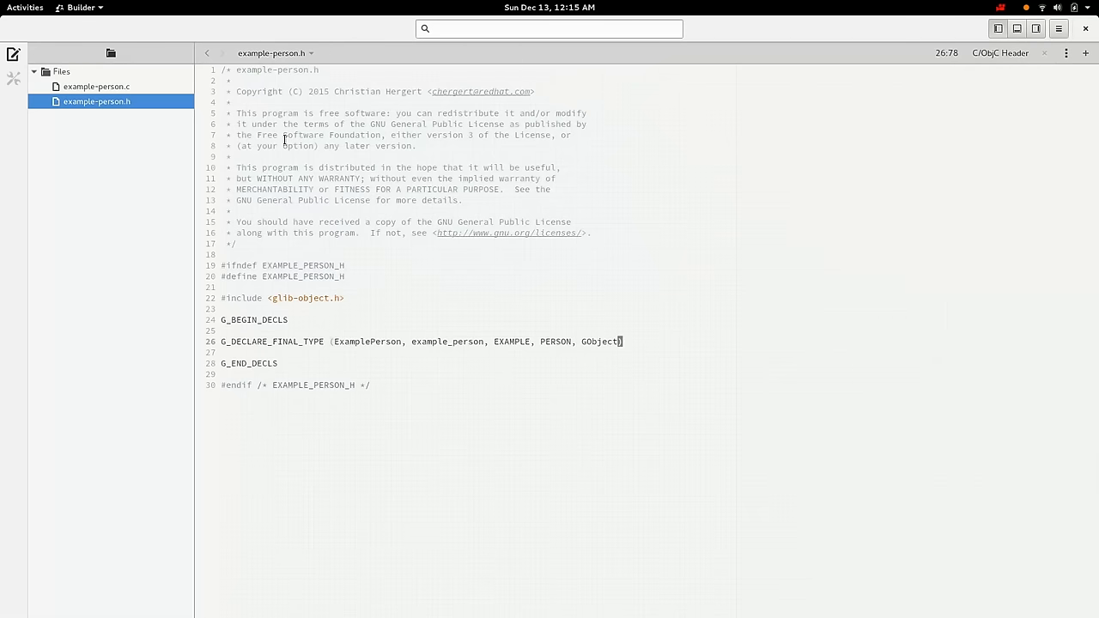
{"action": "left_click", "coordinate": [362, 341]}
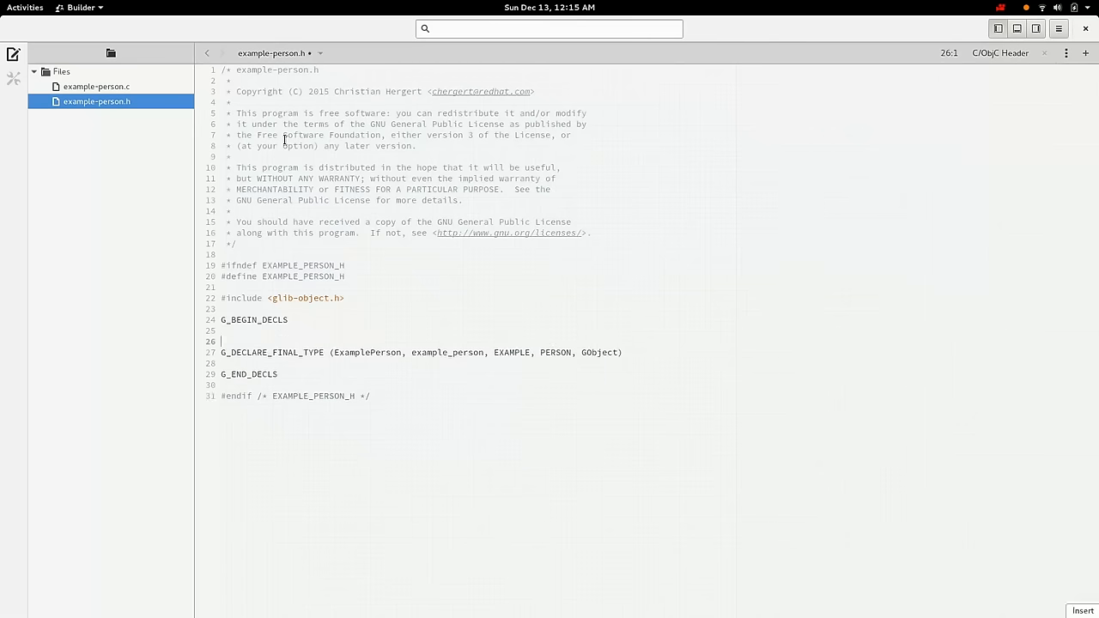
{"action": "type", "text": "/* G"}
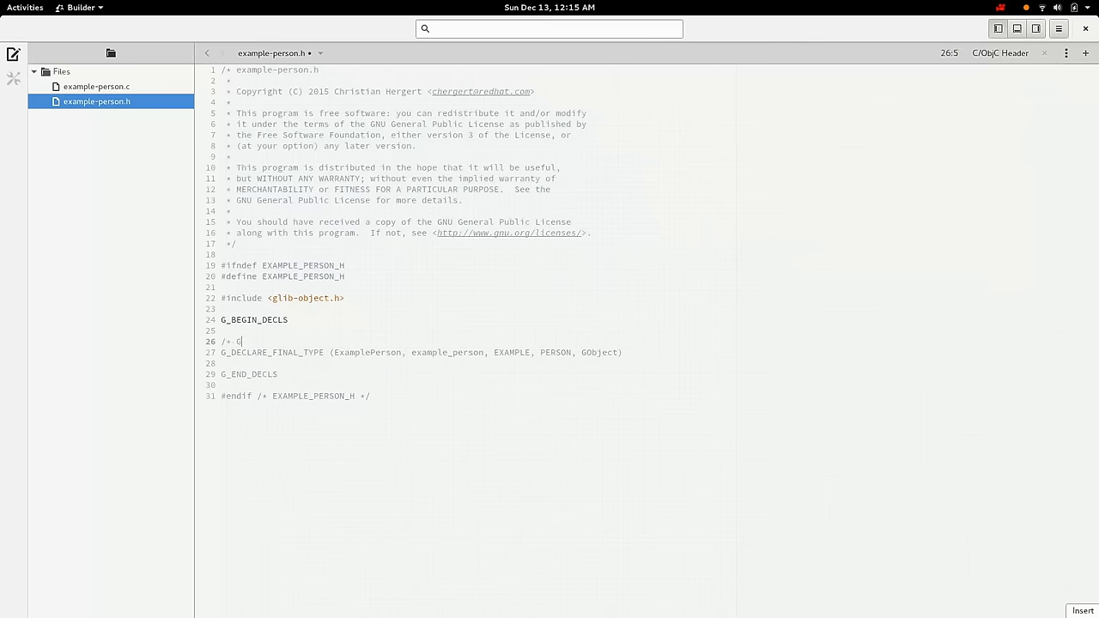
{"action": "type", "text": "Lib 2.40"}
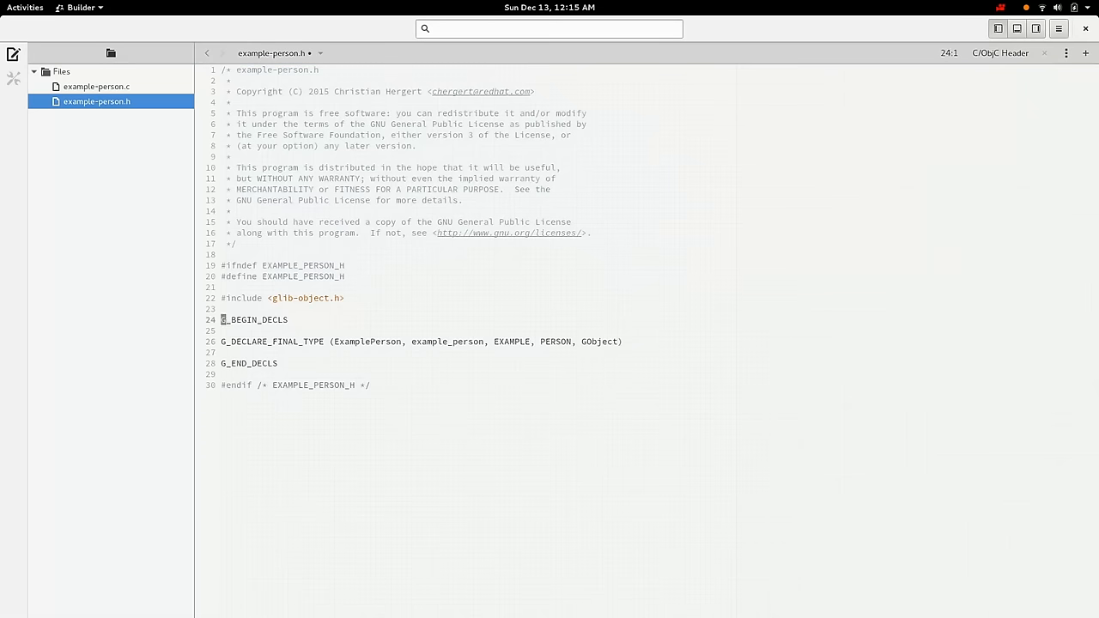
- Add #define EXAMPLE_TYPE_PERSON (example_person_get_type()) above the type declaration
{"action": "type", "text": "#defi"}
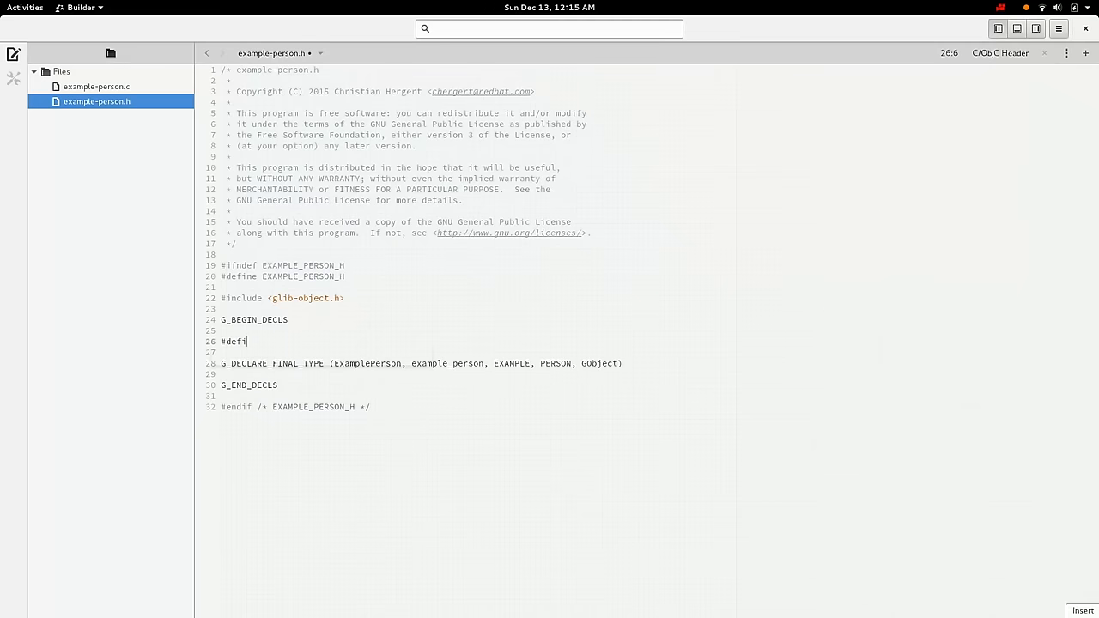
{"action": "type", "text": "ne EXAMPLE_TY"}
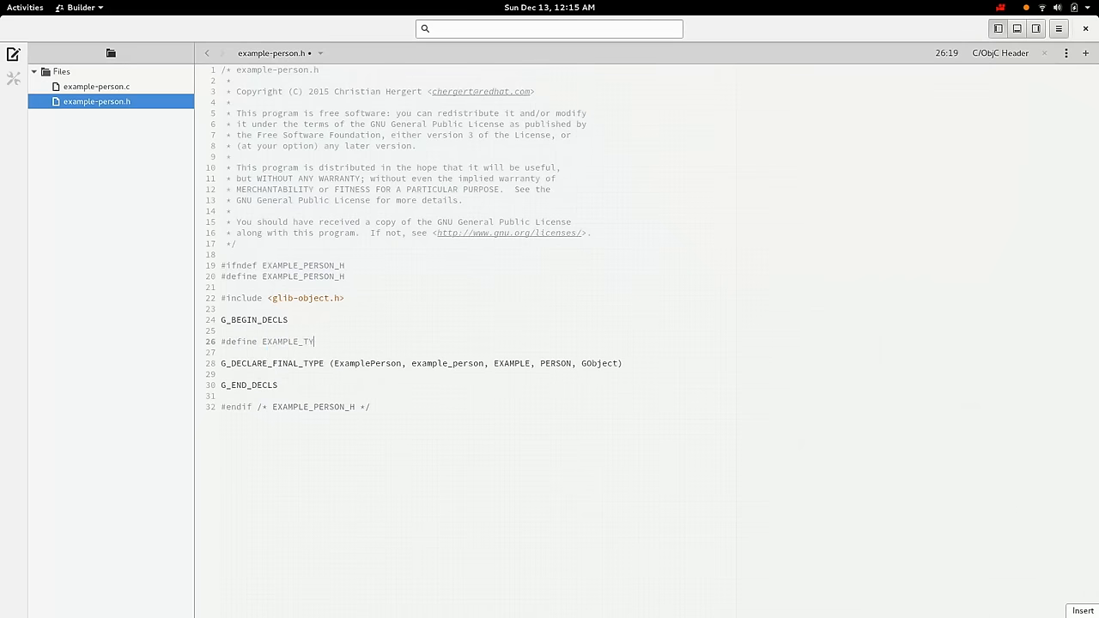
{"action": "type", "text": "PE_PERSON (example_person_g"}
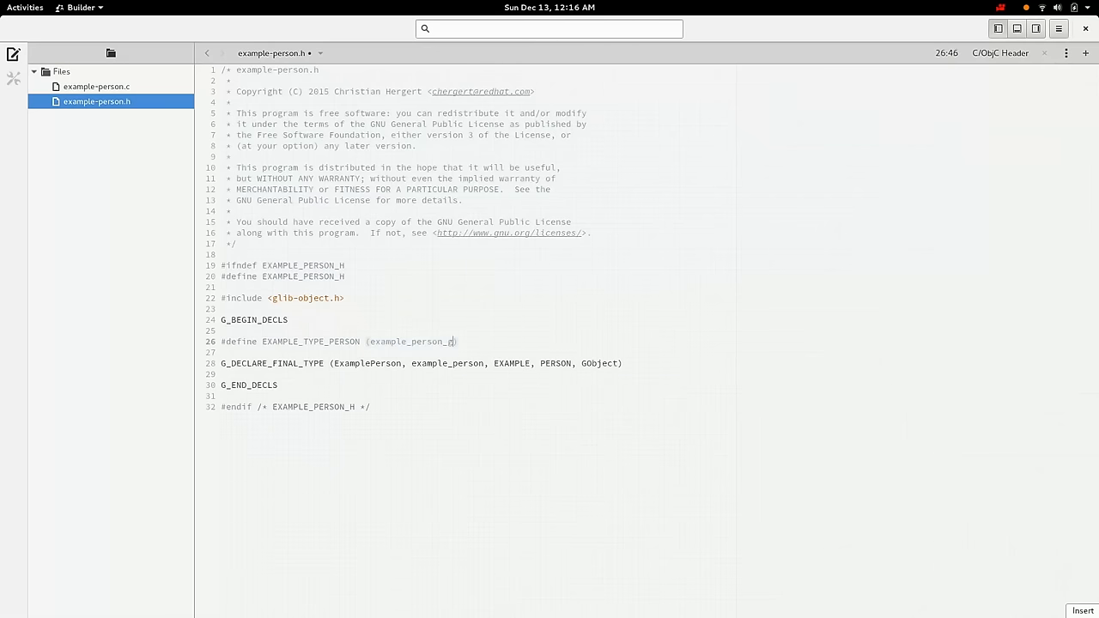
{"action": "type", "text": "et_type()"}
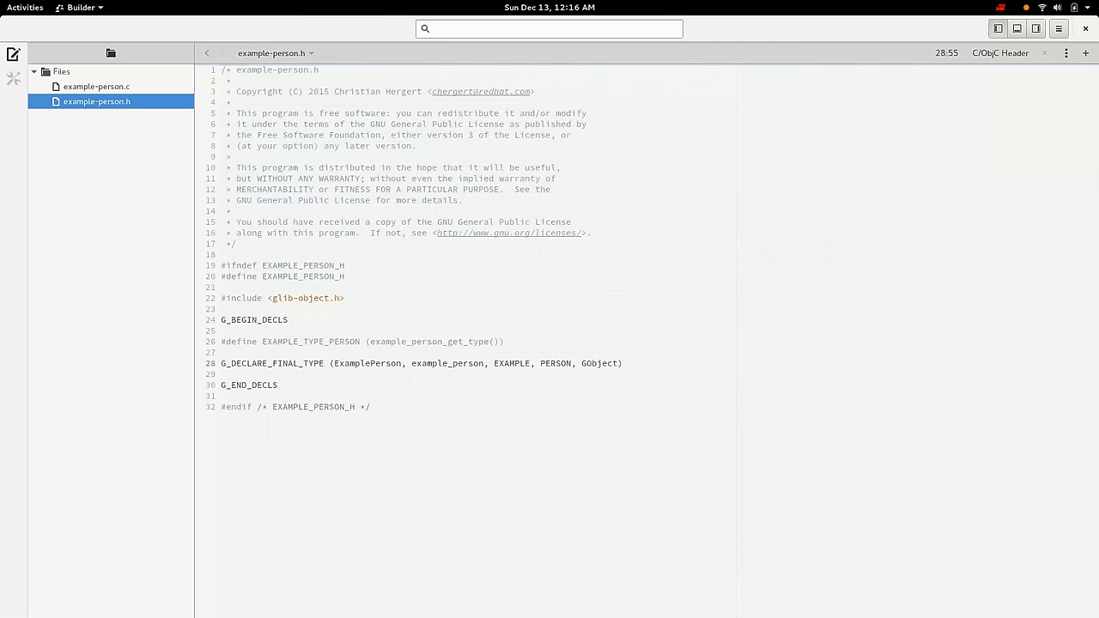
{"action": "left_click", "coordinate": [272, 363]}
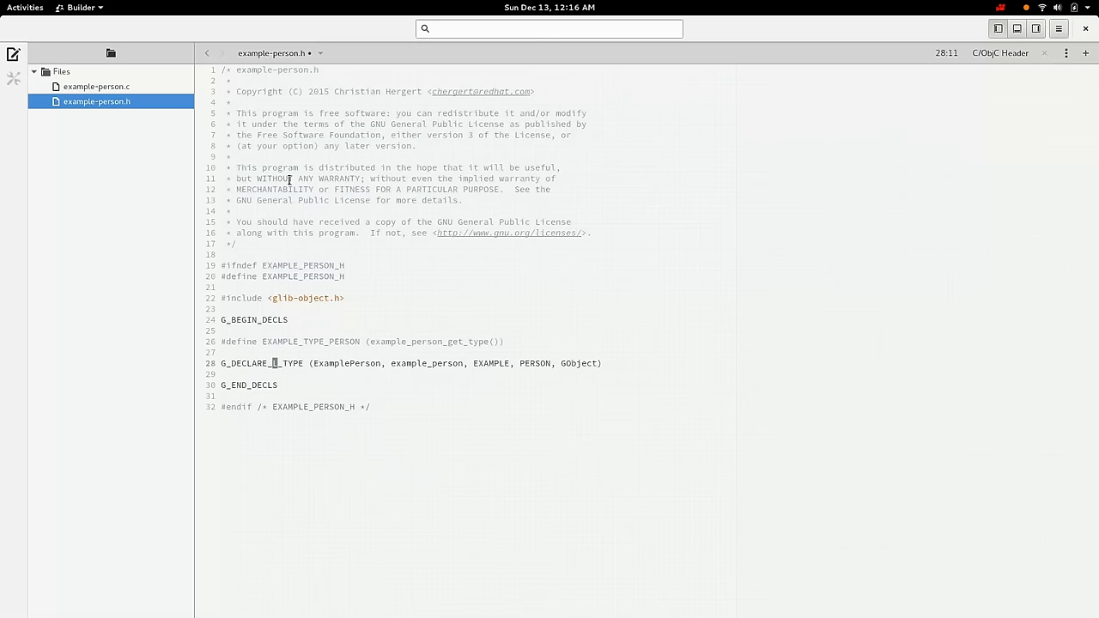
- Type DERIVABLE in the declaration, restore G_DECLARE_FINAL_TYPE, and open example-person.c
{"action": "type", "text": "DERI"}
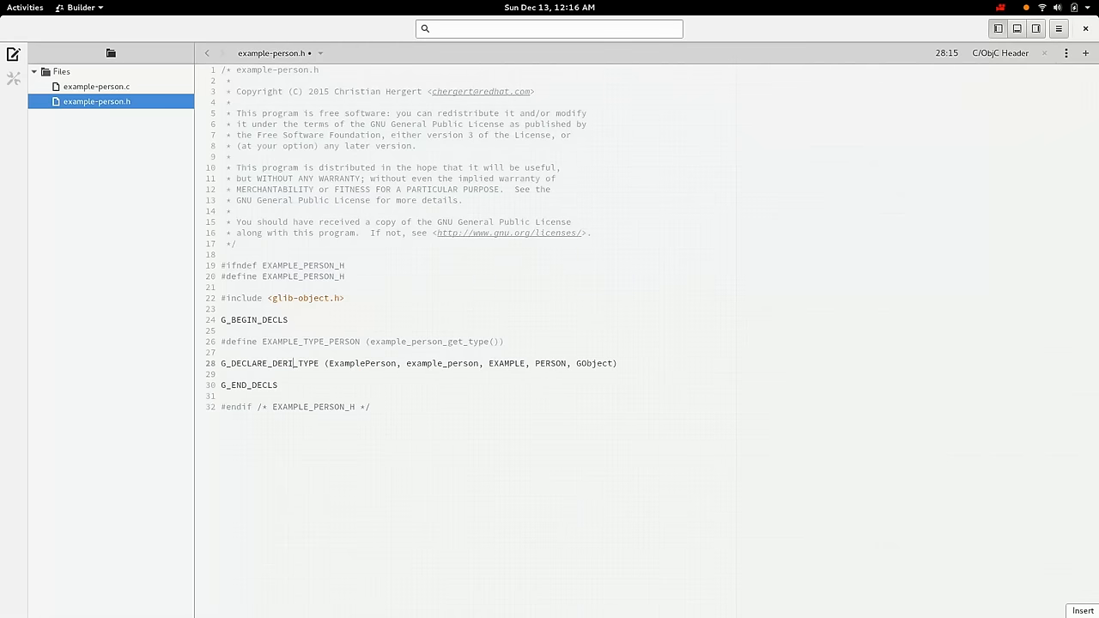
{"action": "type", "text": "ABLE"}
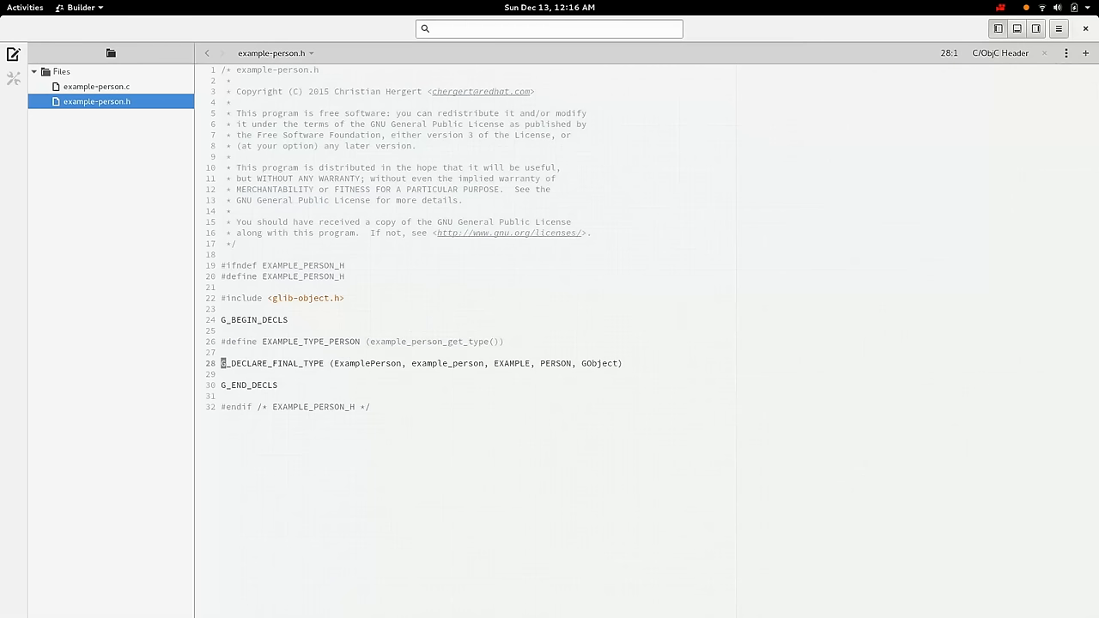
{"action": "mouse_move", "coordinate": [290, 180]}
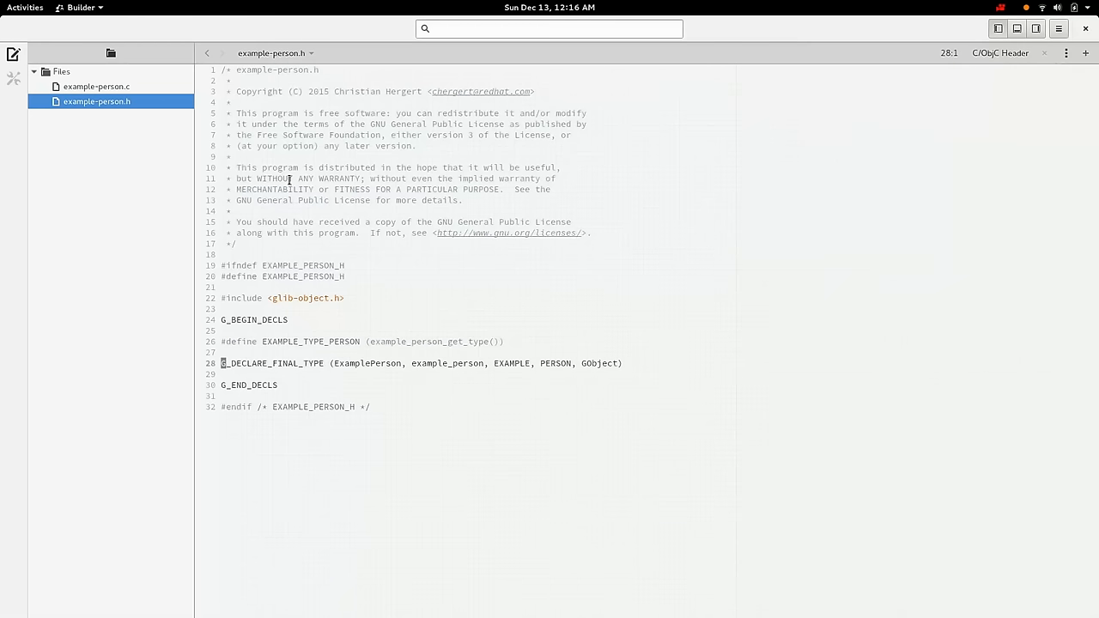
{"action": "left_click", "coordinate": [95, 87]}
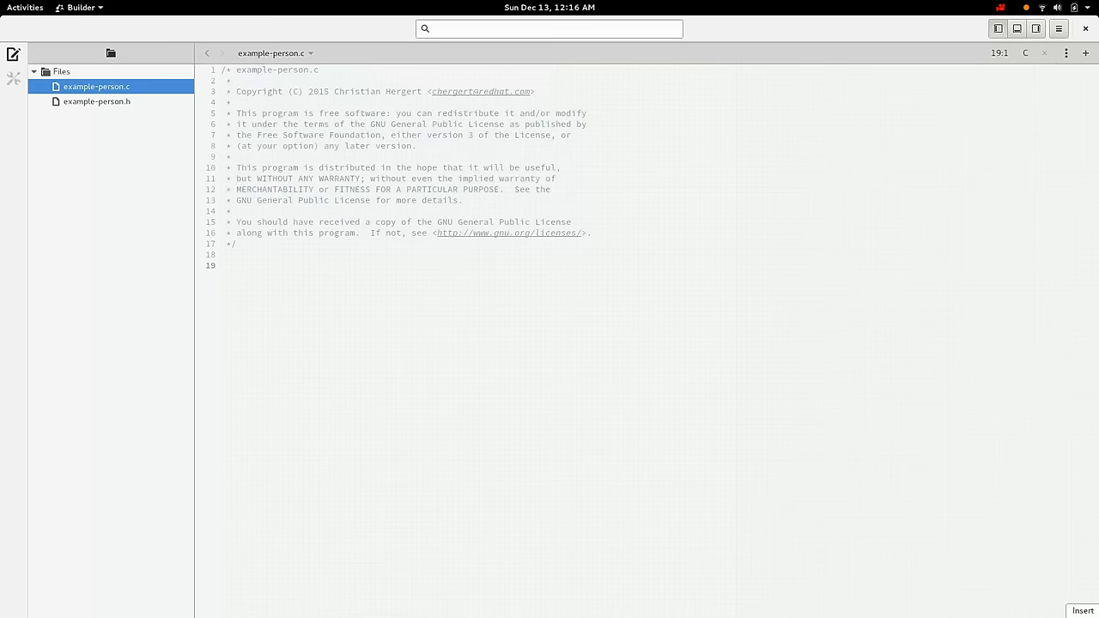
- Include "example-person.h" and add G_DEFINE_TYPE (ExamplePerson, example_person, G_TYPE_OBJECT)
{"action": "type", "text": "#include \""}
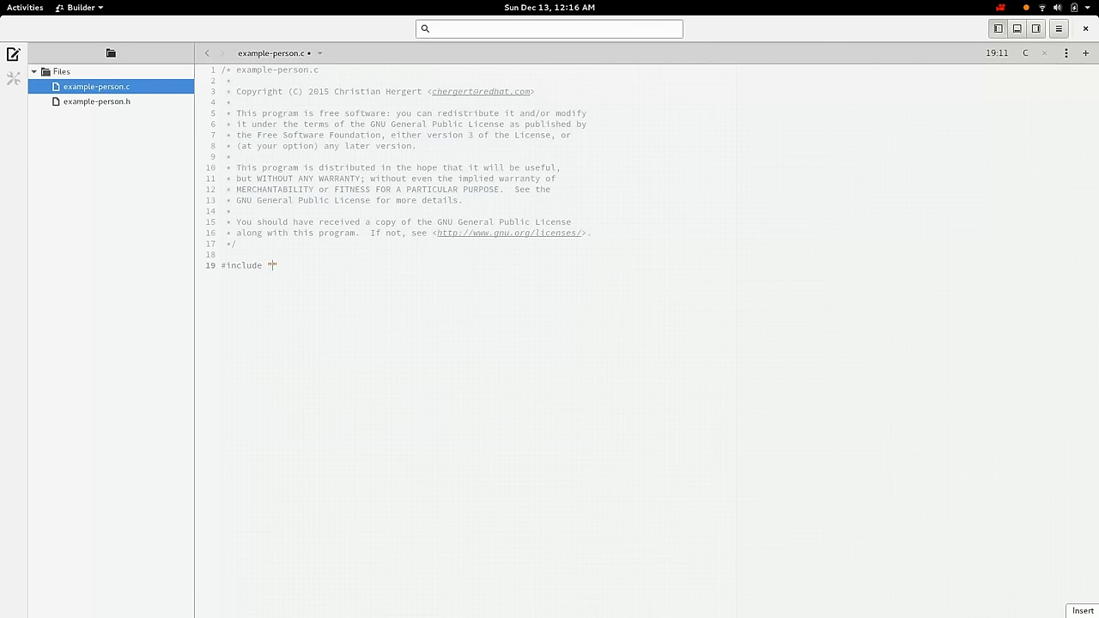
{"action": "type", "text": "example-perh"}
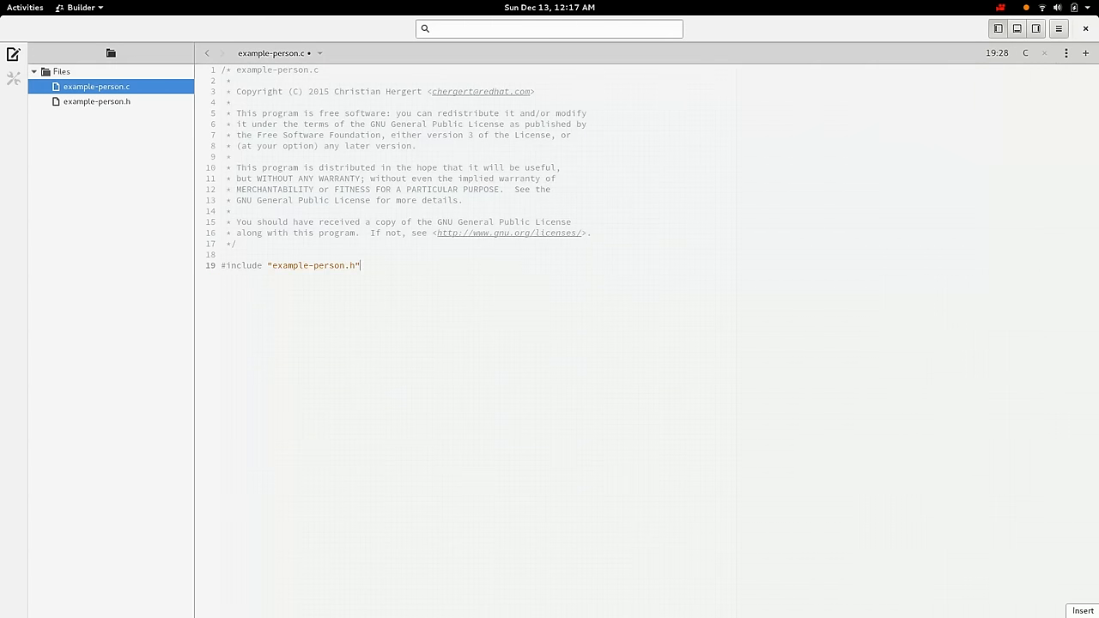
{"action": "type", "text": "sta"}
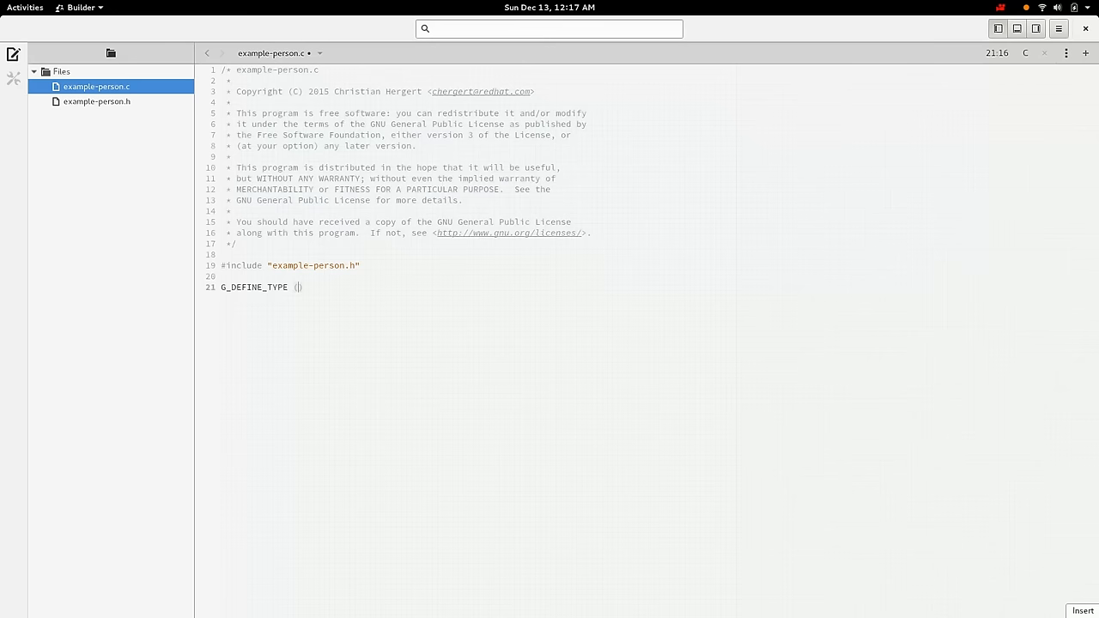
{"action": "type", "text": "C"}
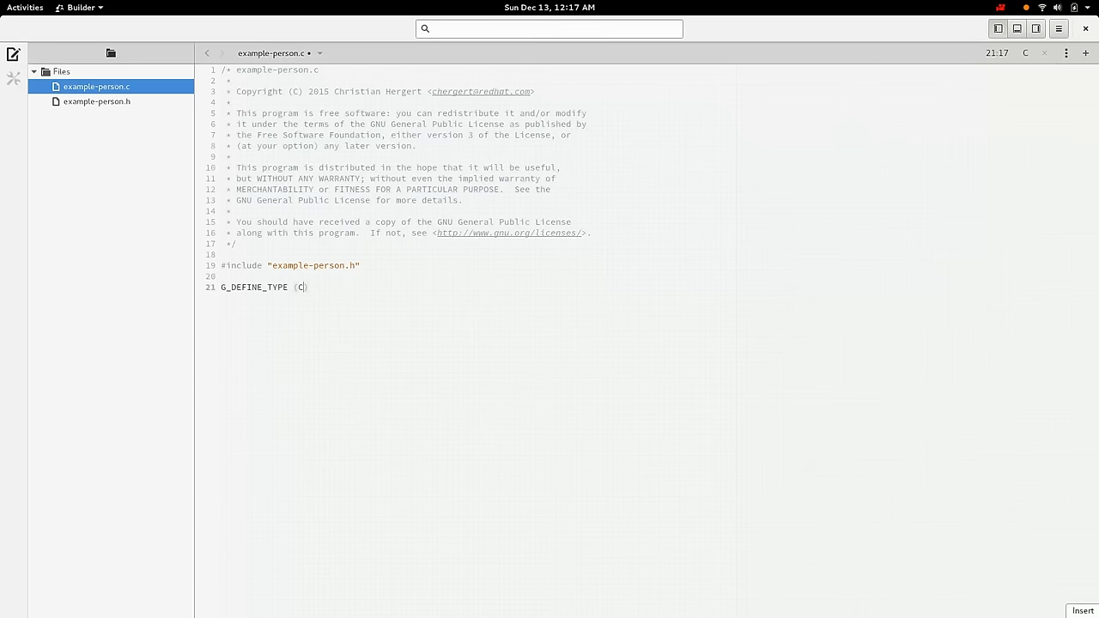
{"action": "type", "text": "ExamplePerson, example_person,"}
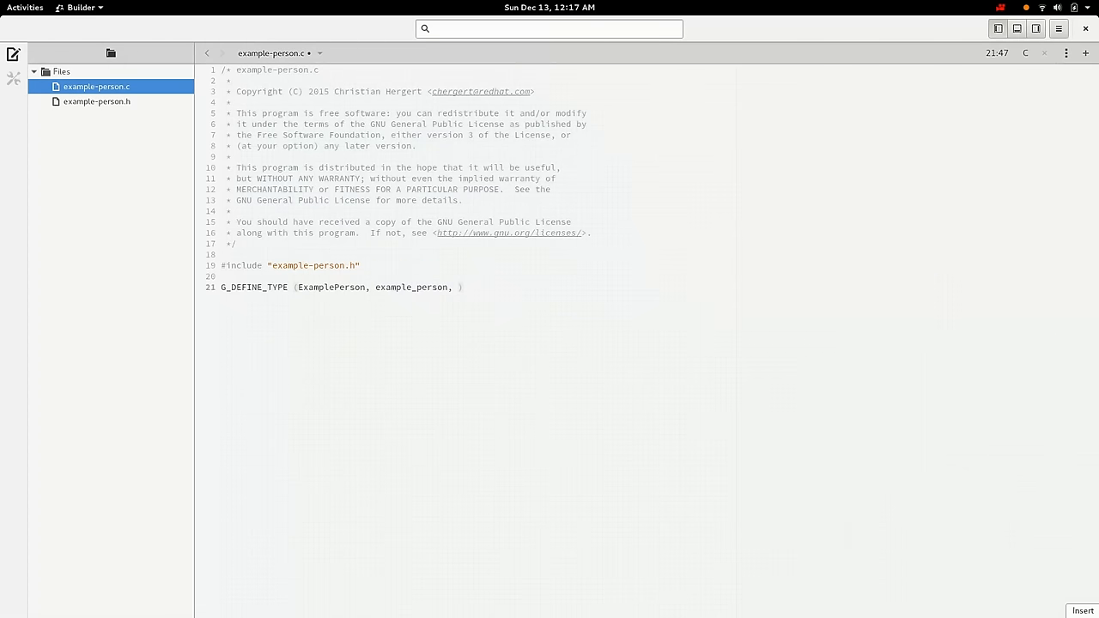
{"action": "type", "text": "G_TYPE_OBJECT"}
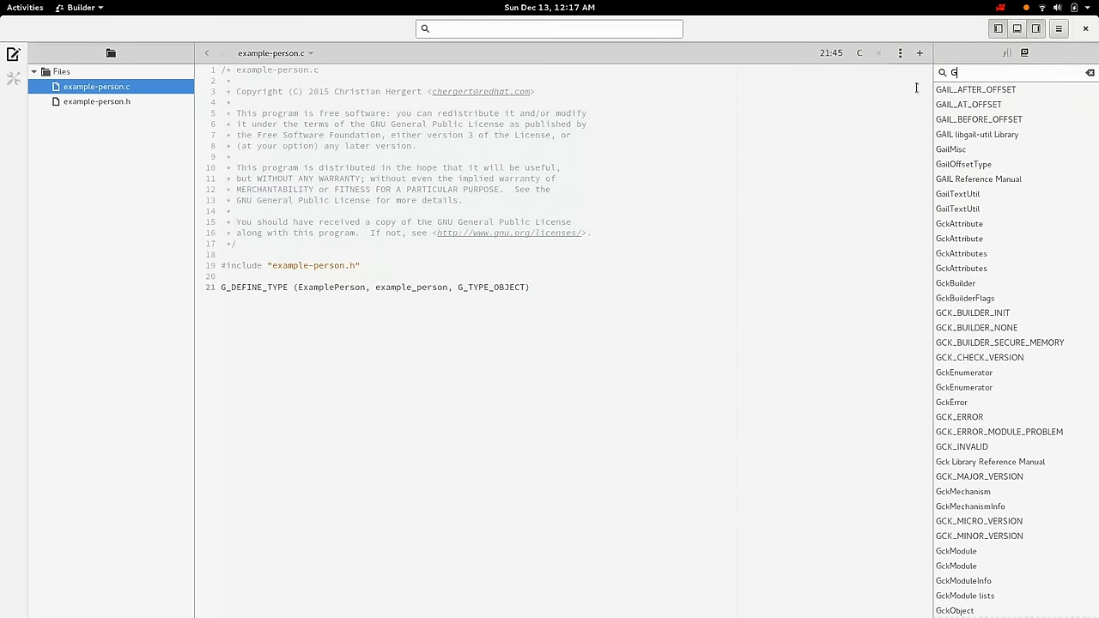
- Search the documentation for G_DEFINE_TYPE and add blank lines around that line
{"action": "type", "text": "_DEFINE_T"}
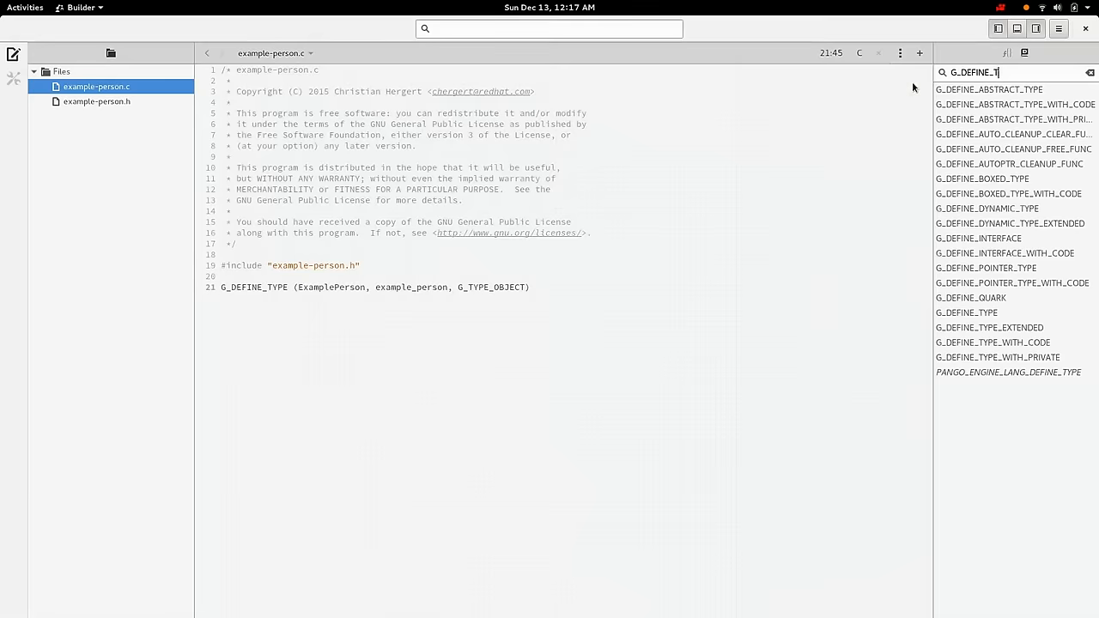
{"action": "left_click", "coordinate": [966, 313]}
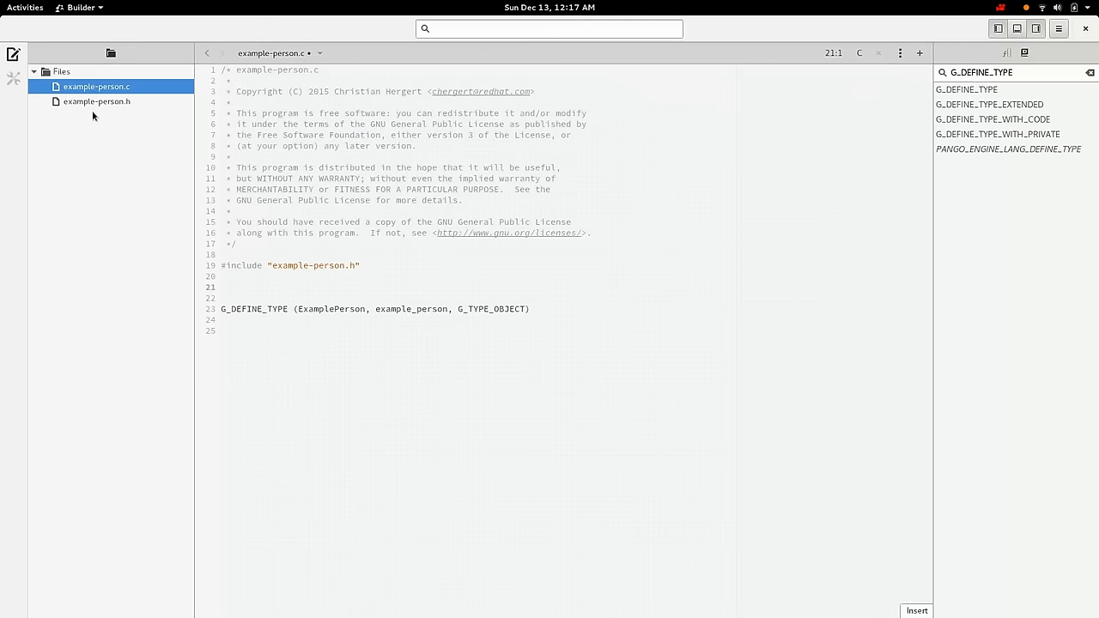
- Check the header, then write struct _ExamplePerson with a GObject parent_instance member
{"action": "left_click", "coordinate": [95, 102]}
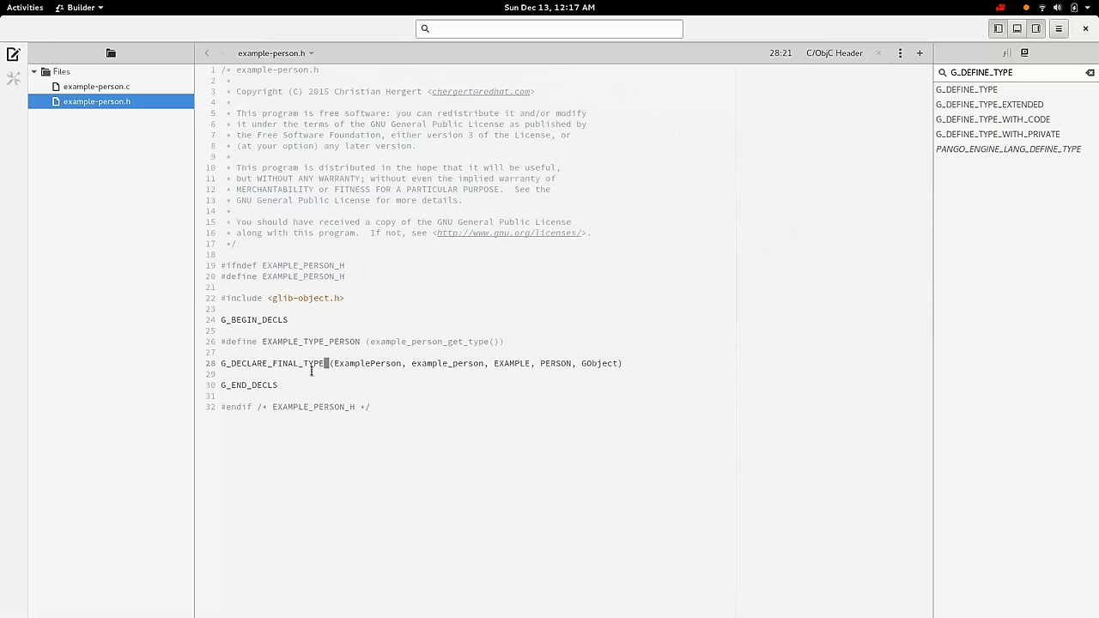
{"action": "left_click", "coordinate": [96, 87]}
{"action": "type", "text": "GO"}
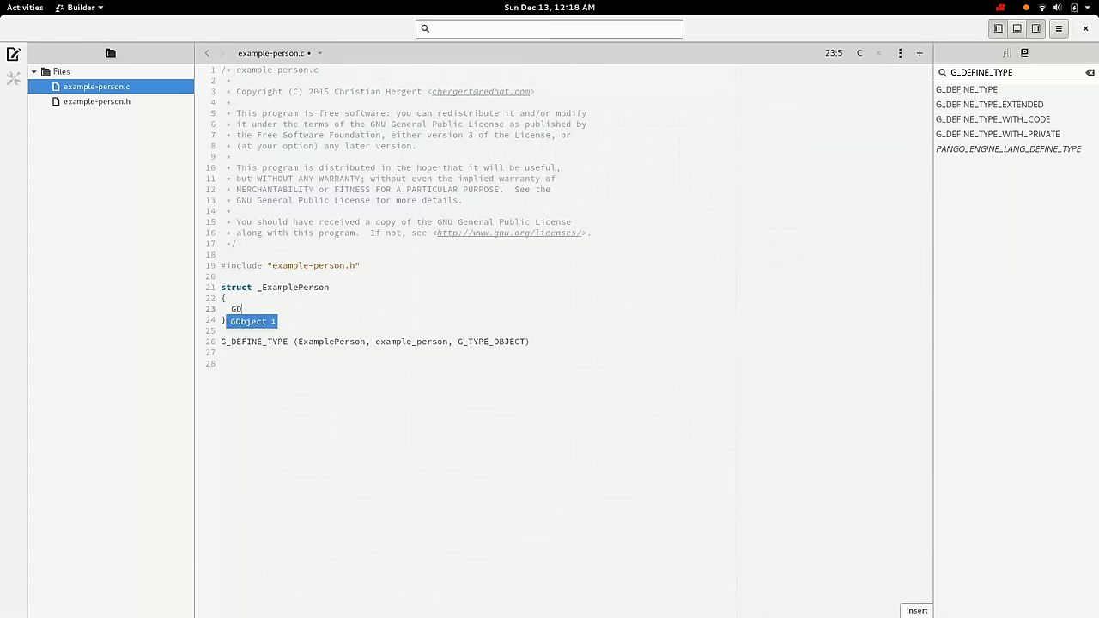
{"action": "type", "text": "bject parent_instance;"}
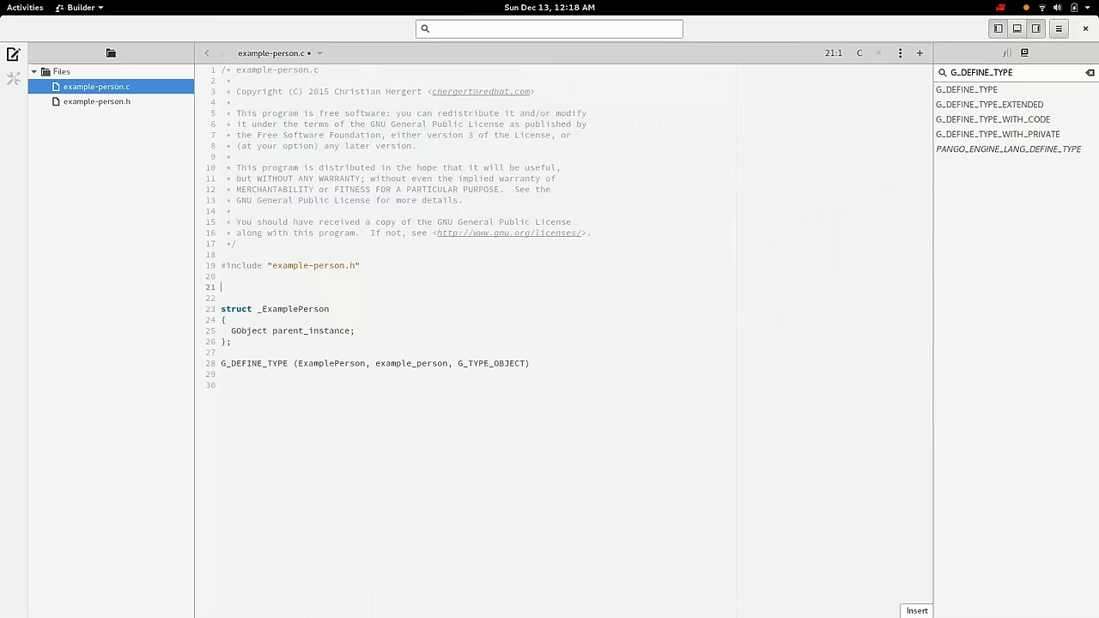
- Try a typedef struct ExamplePerson line, then delete it
{"action": "type", "text": "typedef struct"}
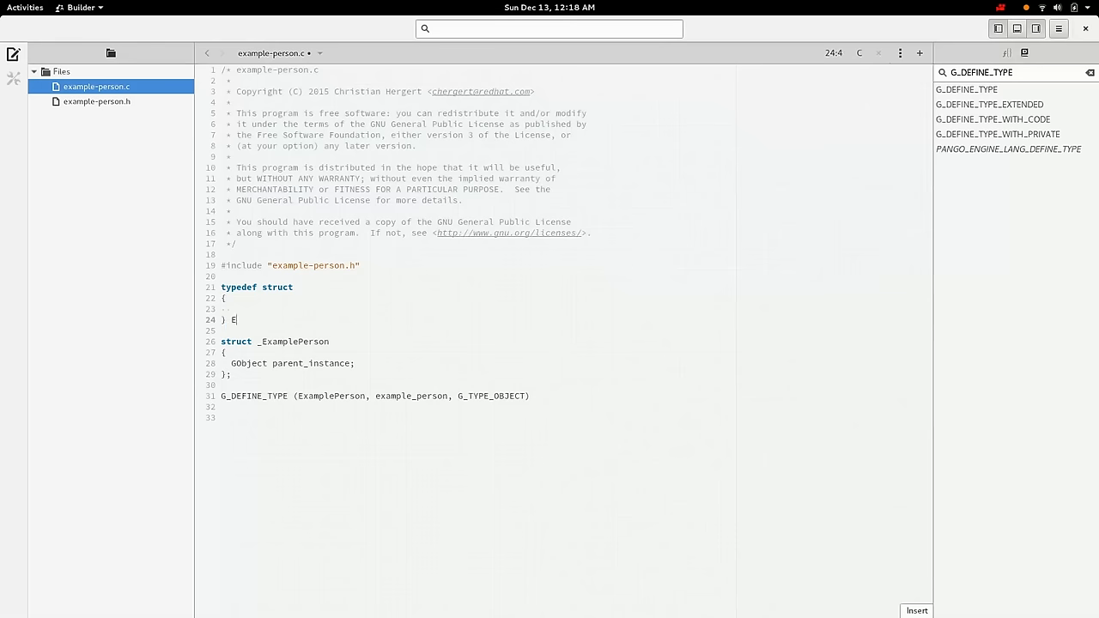
{"action": "type", "text": "xamplePerson;"}
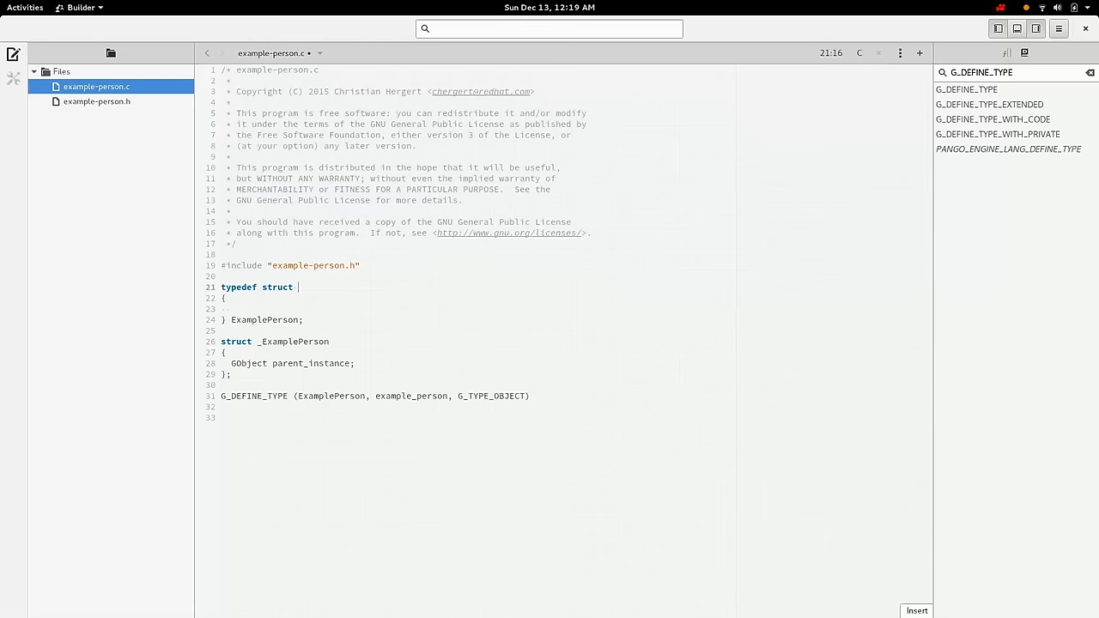
{"action": "type", "text": "ExamplePerson E"}
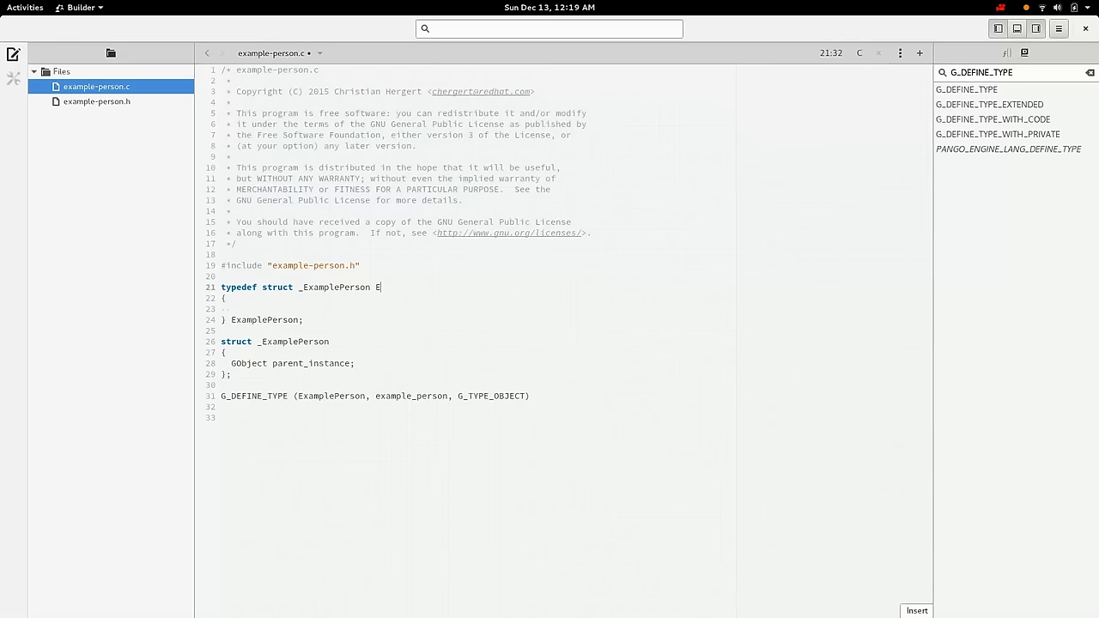
{"action": "type", "text": "xamplePerson;"}
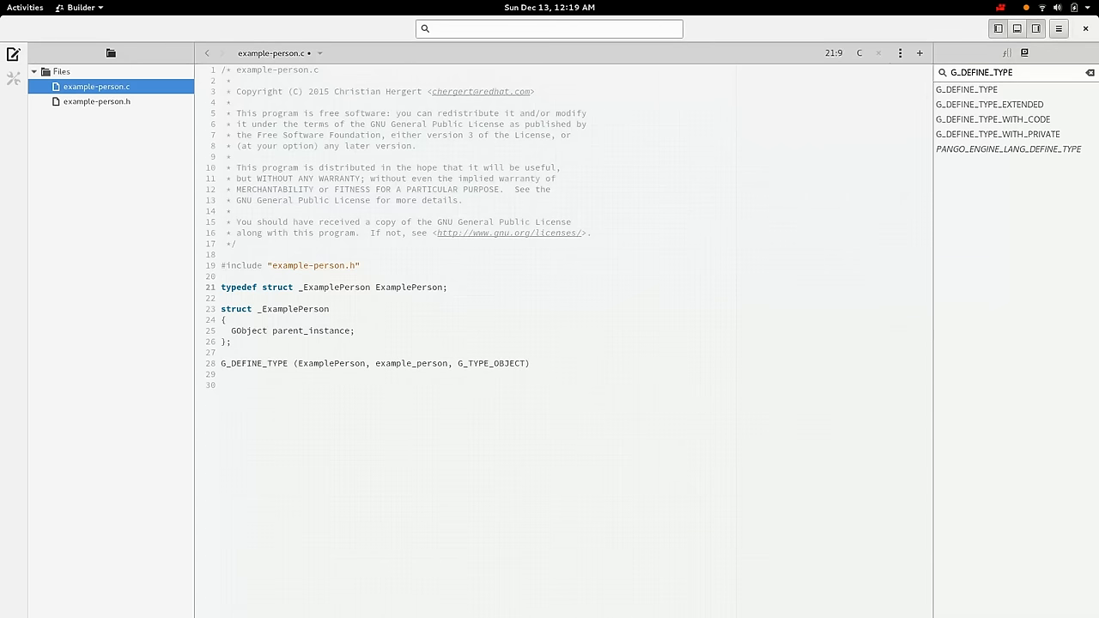
{"action": "left_click_drag", "start_coordinate": [261, 287], "coordinate": [369, 287]}
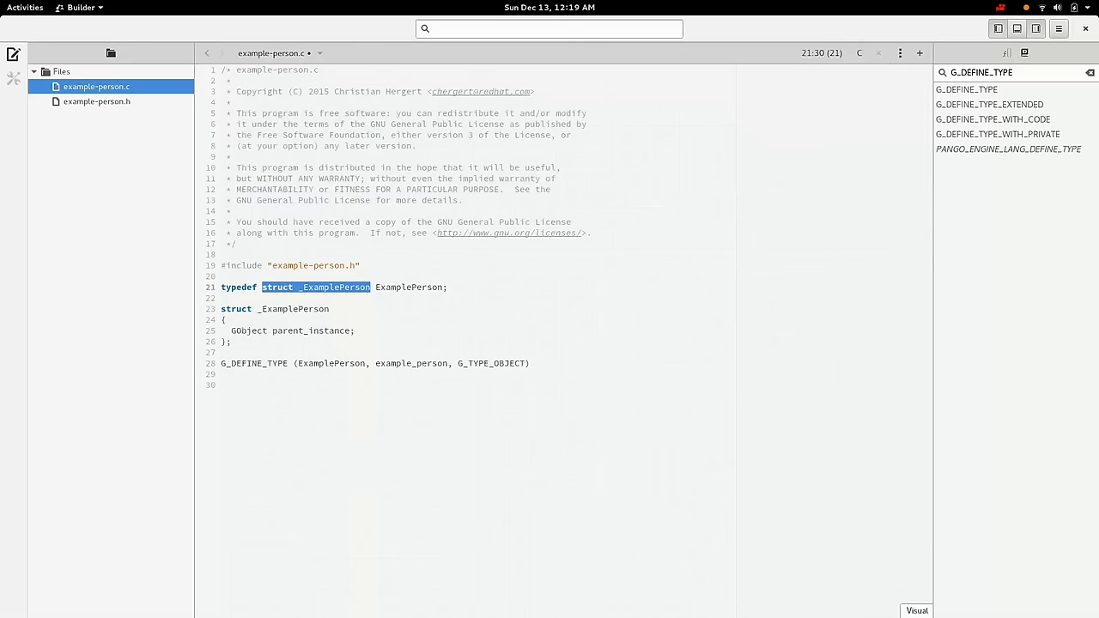
{"action": "key", "text": "Delete"}
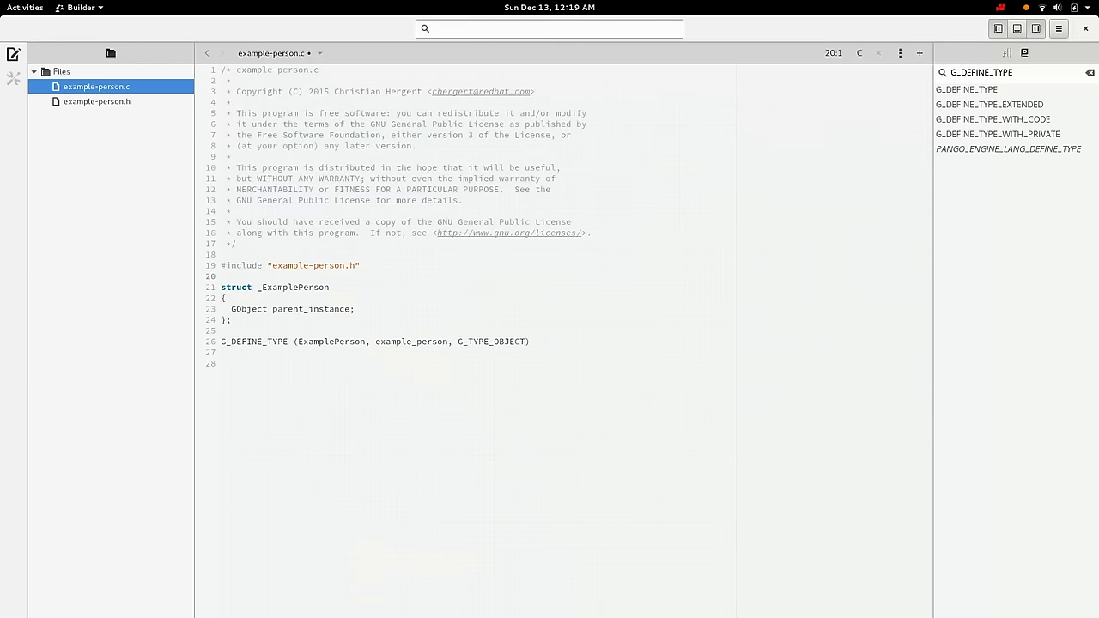
- Write empty static example_person_class_init (ExamplePersonClass *klass) and example_person_init (ExamplePerson *self)
{"action": "left_click", "coordinate": [232, 309]}
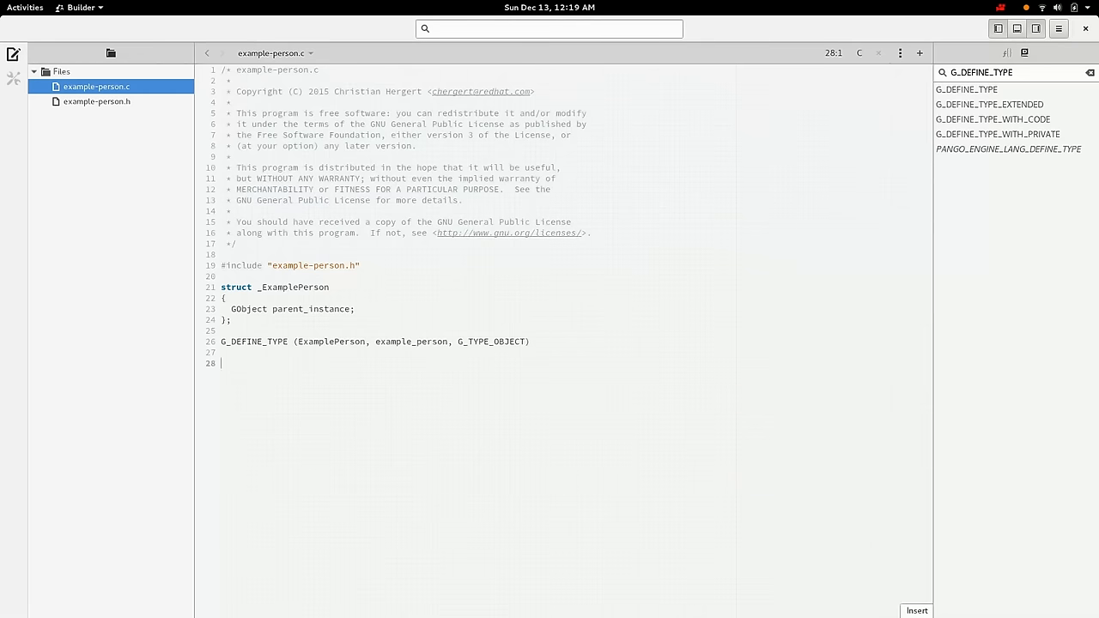
{"action": "type", "text": "static void"}
{"action": "type", "text": "example_person_class_init (ExamplePersonClass *klass"}
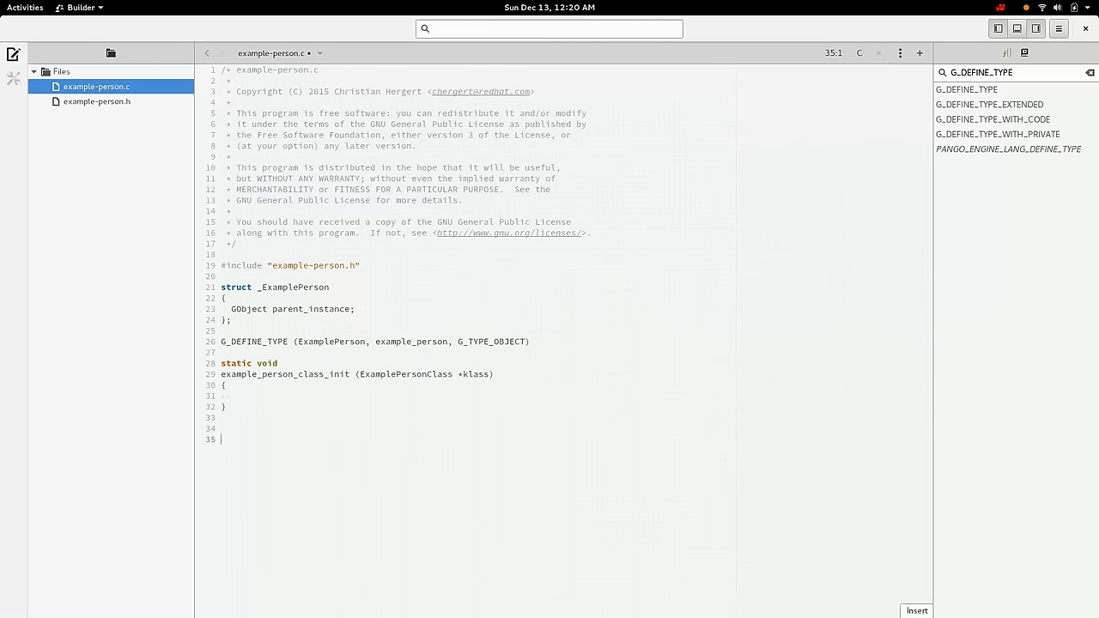
{"action": "type", "text": "static void"}
{"action": "type", "text": "cd Projects/creating-a-gobject/"}
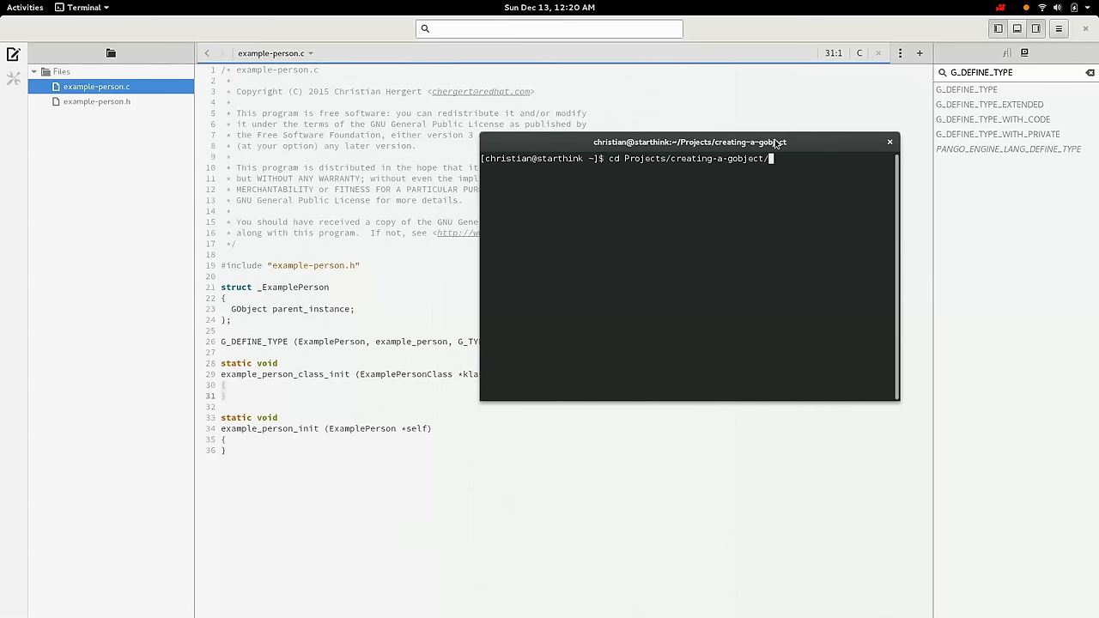
- Run gcc -o test with gobject-2.0 pkg-config flags on example-person.c; linking fails on missing main
{"action": "type", "text": "gcc -"}
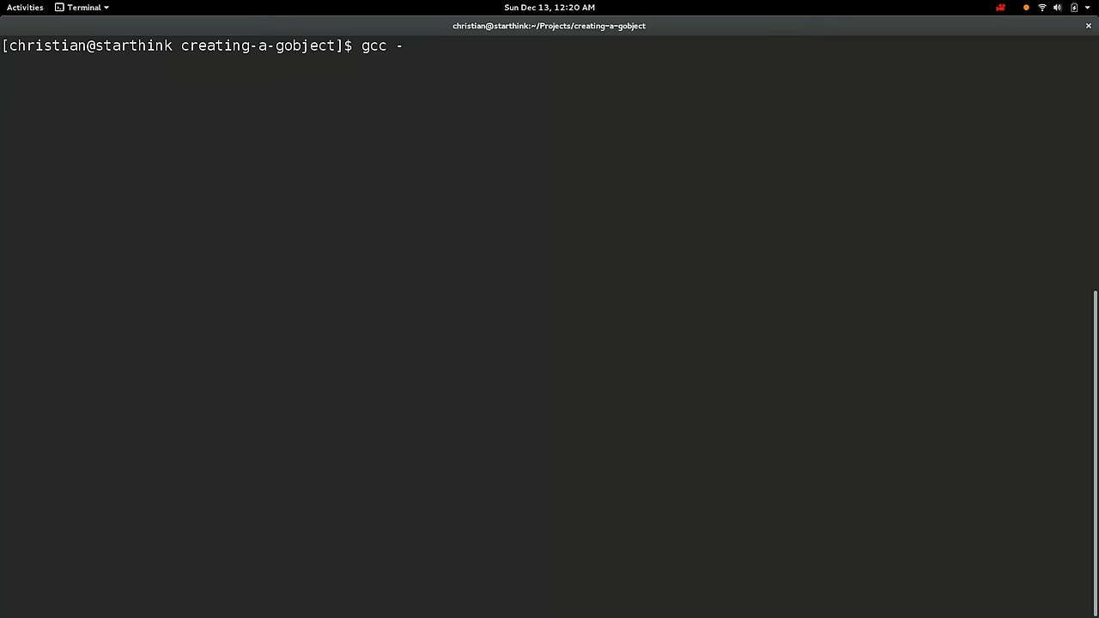
{"action": "type", "text": "o test"}
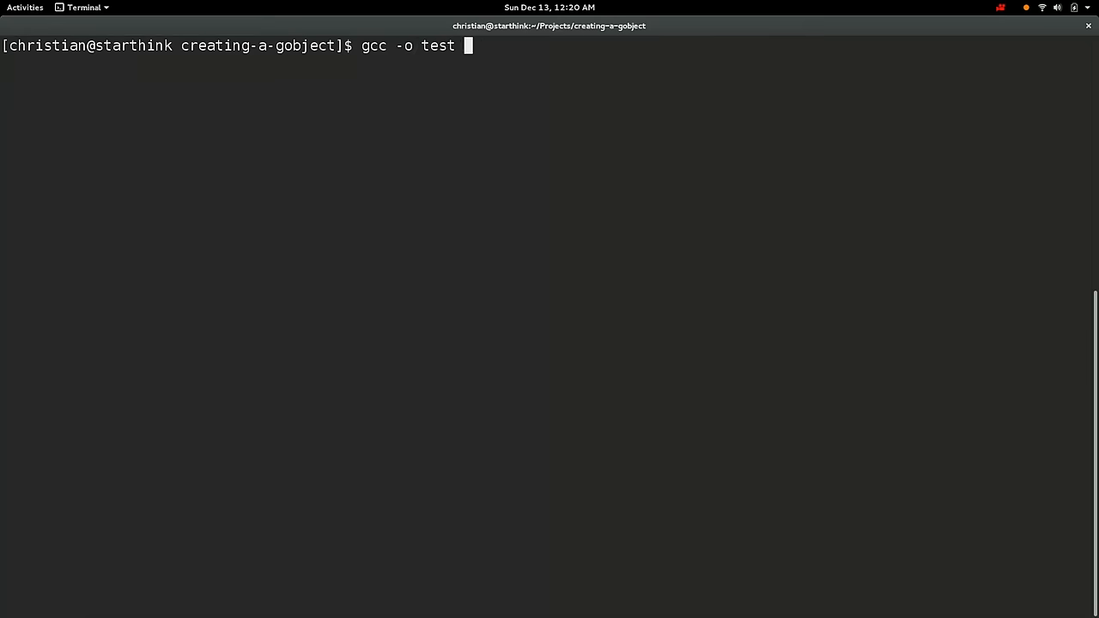
{"action": "type", "text": "$(pkg-config --cf"}
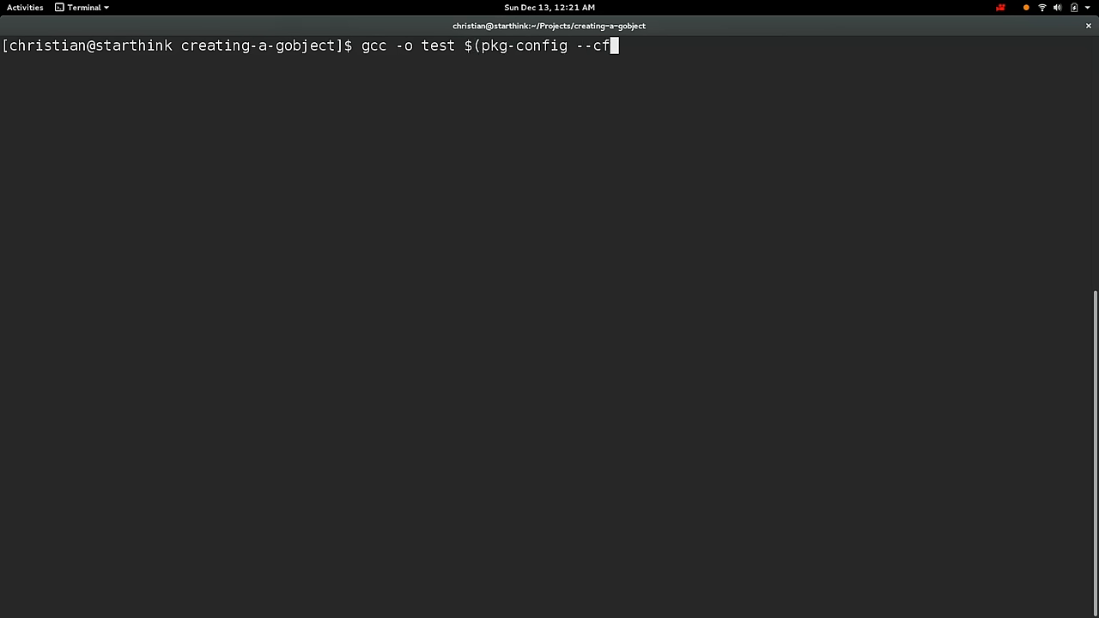
{"action": "type", "text": "lags --libs gl"}
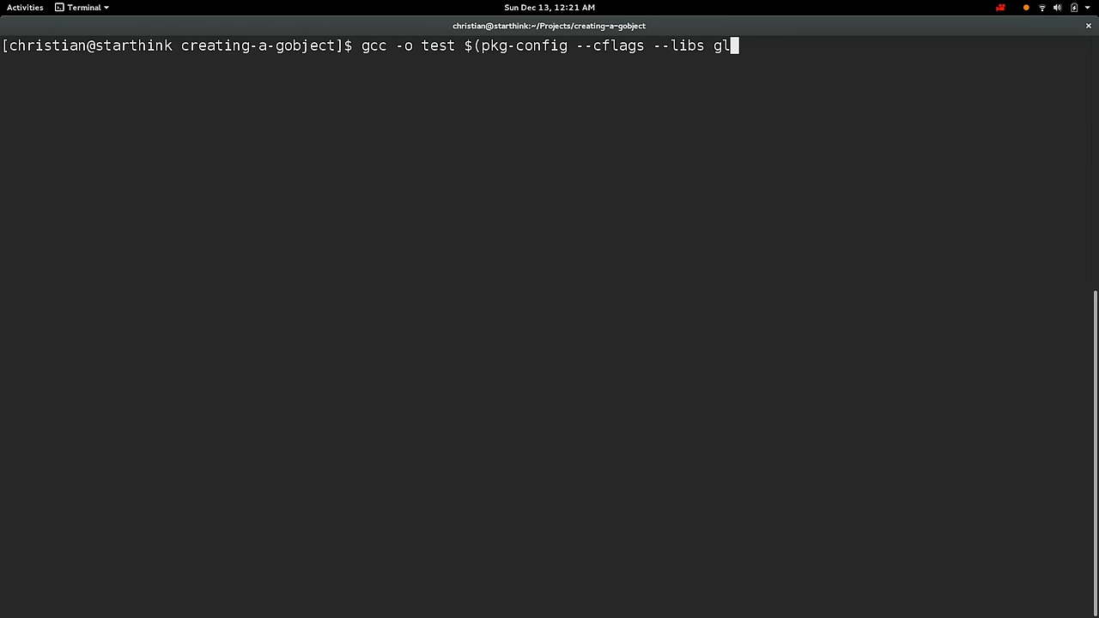
{"action": "type", "text": "object-2.0"}
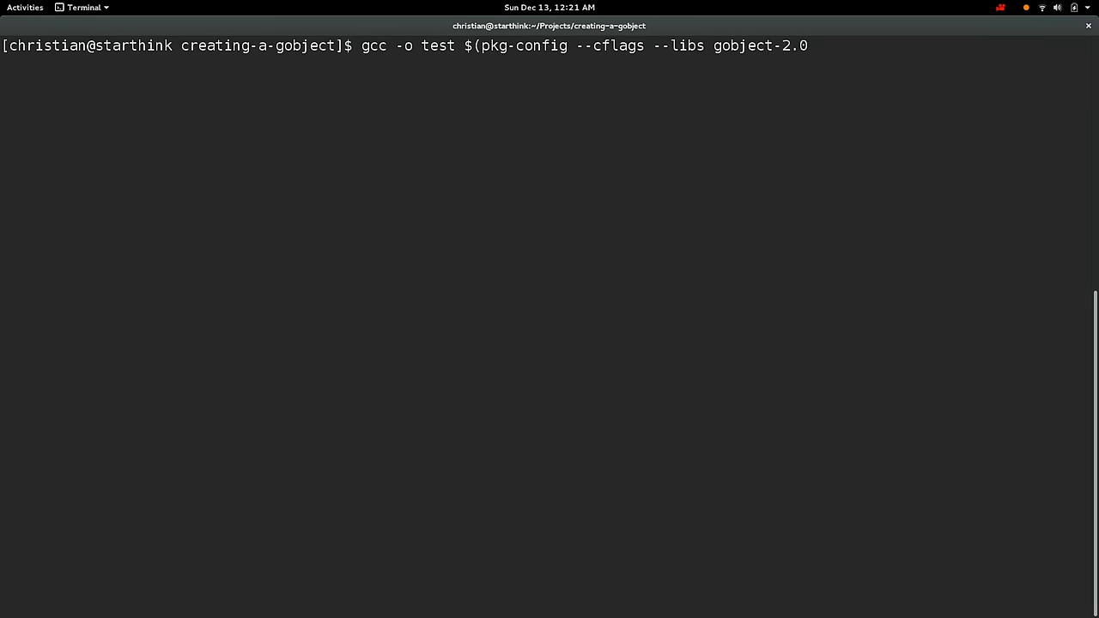
{"action": "type", "text": ")"}
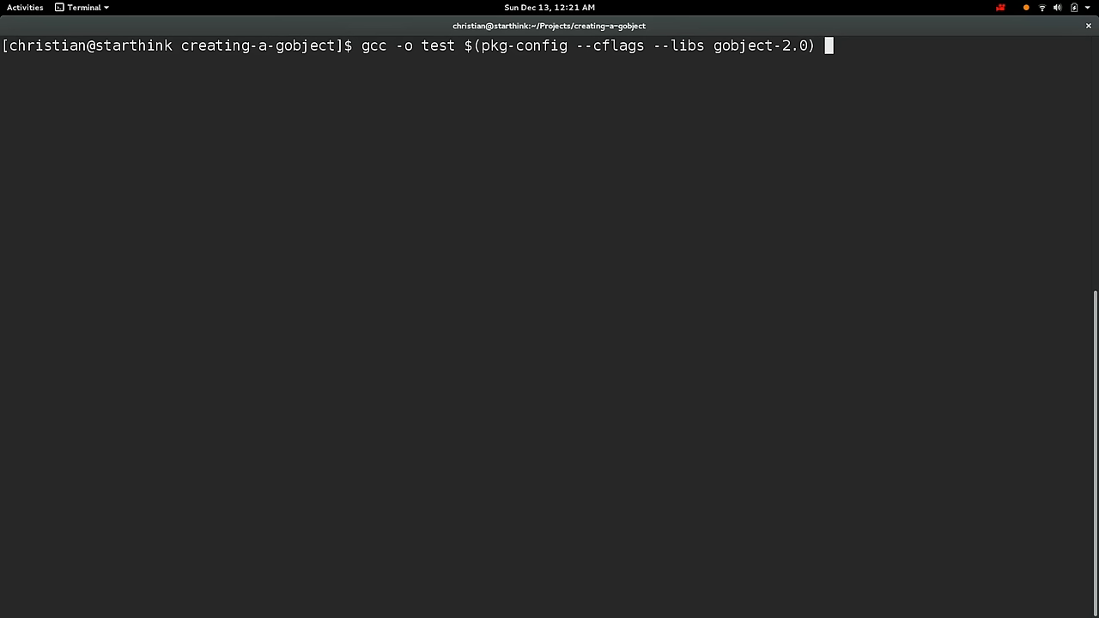
{"action": "type", "text": "example-person.c"}
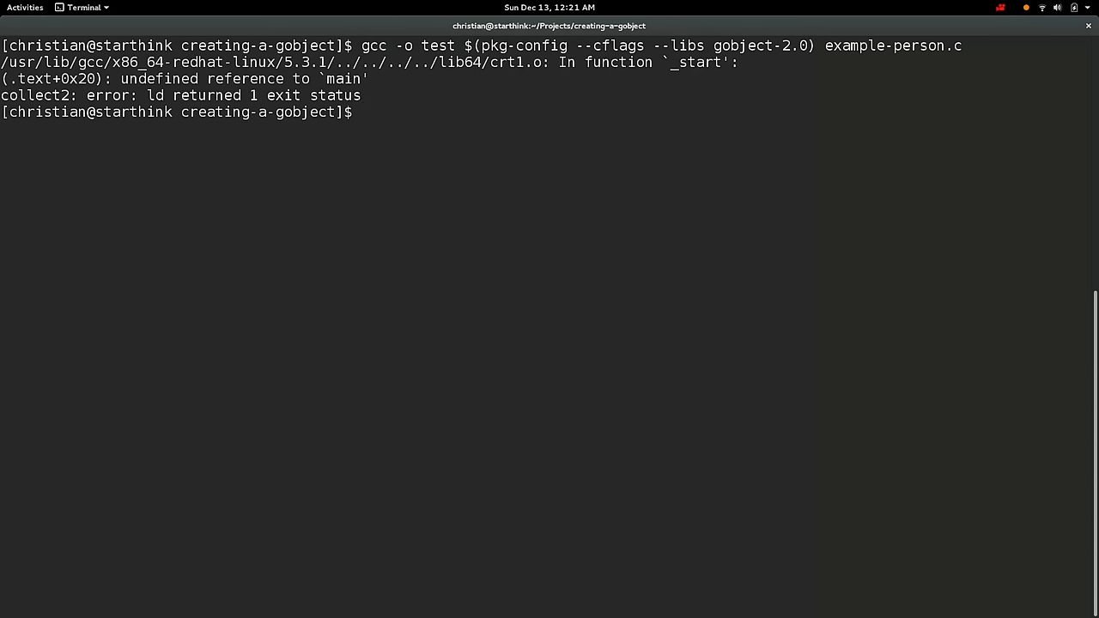
{"action": "mouse_move", "coordinate": [680, 100]}
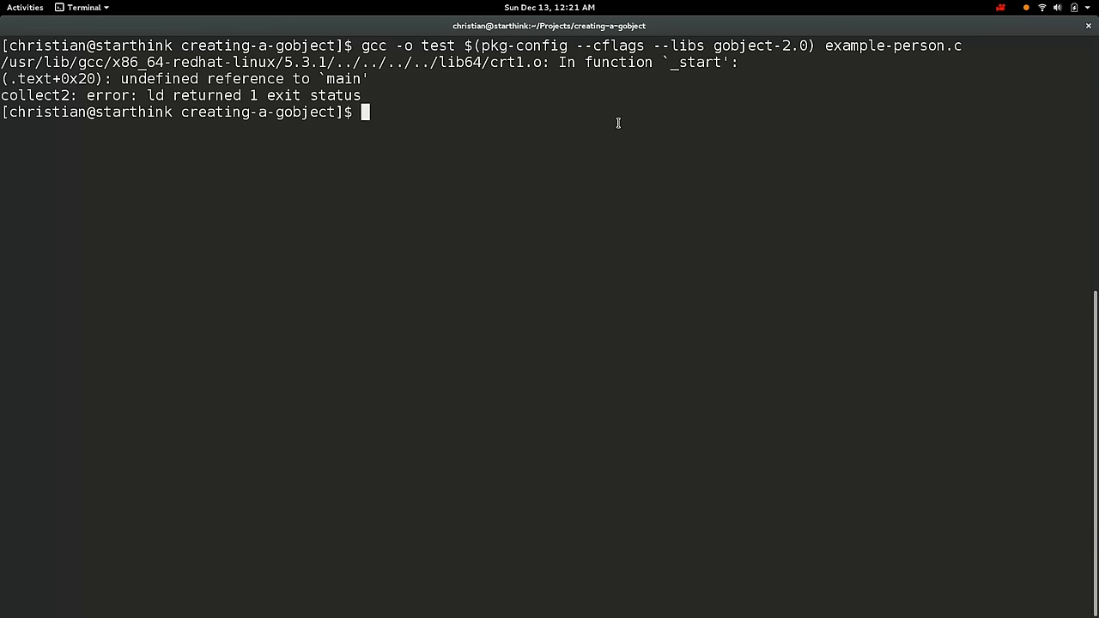
- Recompile example-person.c with -c into libtest.so using the previous gcc command
{"action": "key", "text": "Up"}
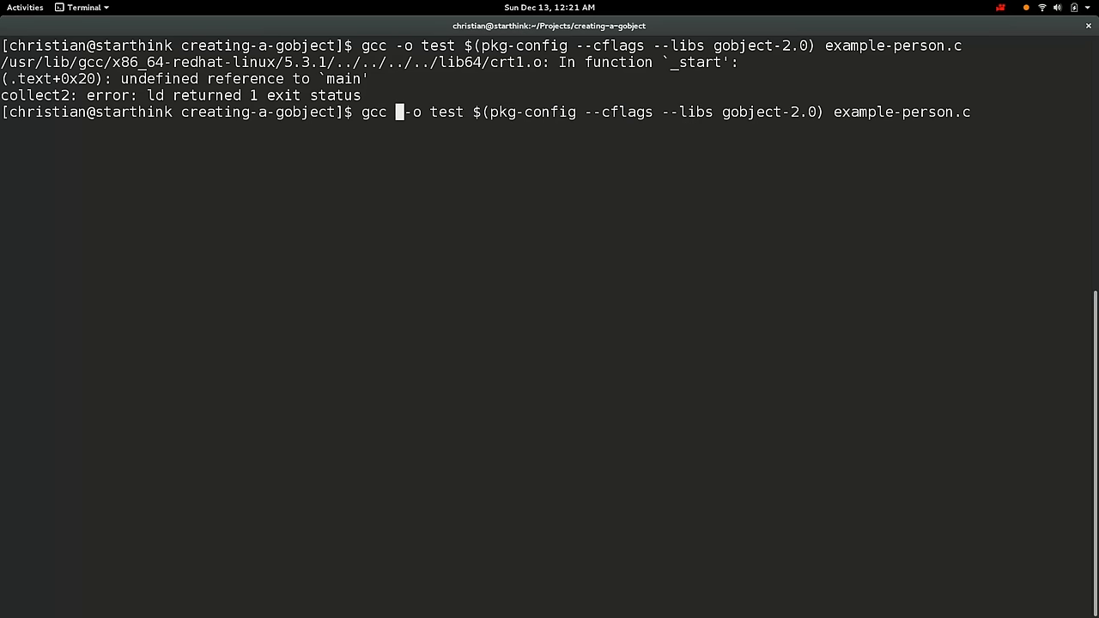
{"action": "type", "text": "-c"}
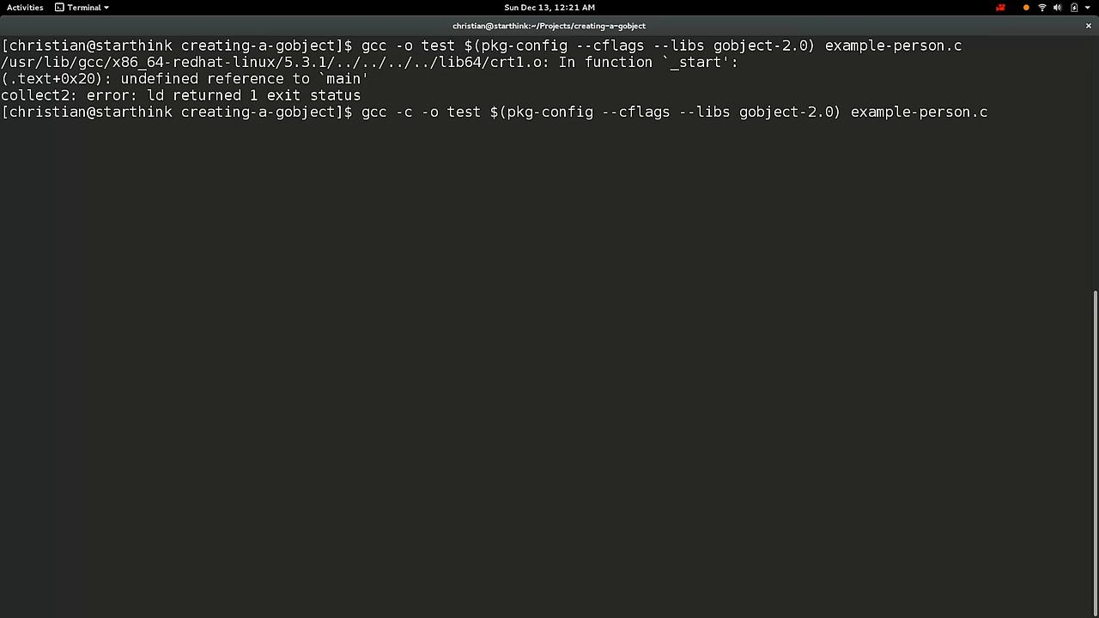
{"action": "type", "text": "libtest.so"}
{"action": "type", "text": "ls"}
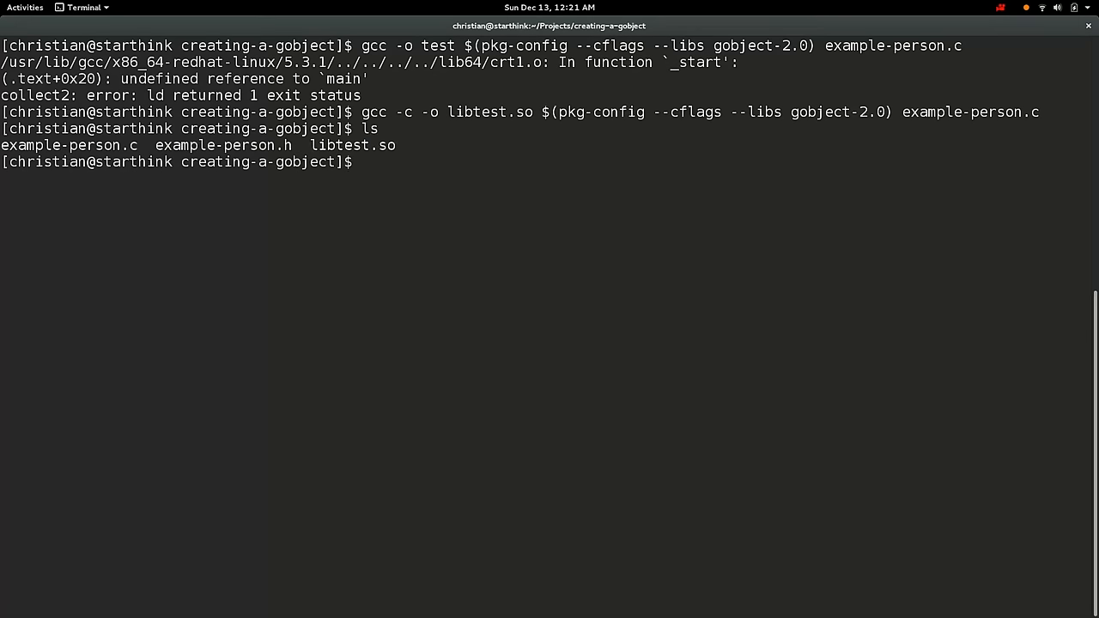
- Run nm libtest.so to list its example_person and GObject symbols
{"action": "double_click", "coordinate": [352, 144]}
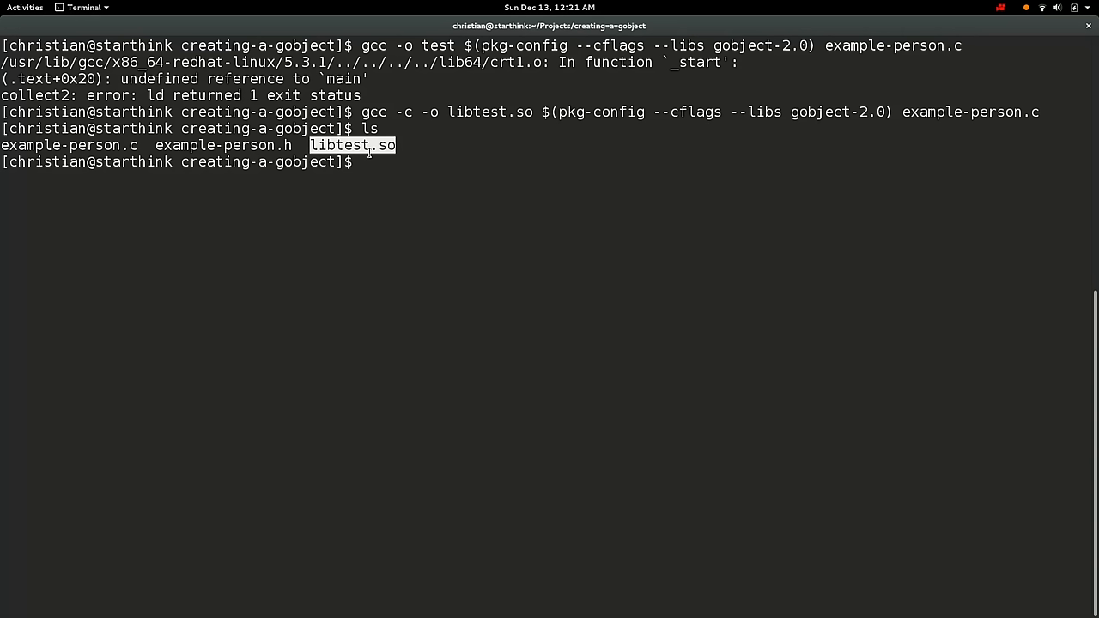
{"action": "type", "text": "nm"}
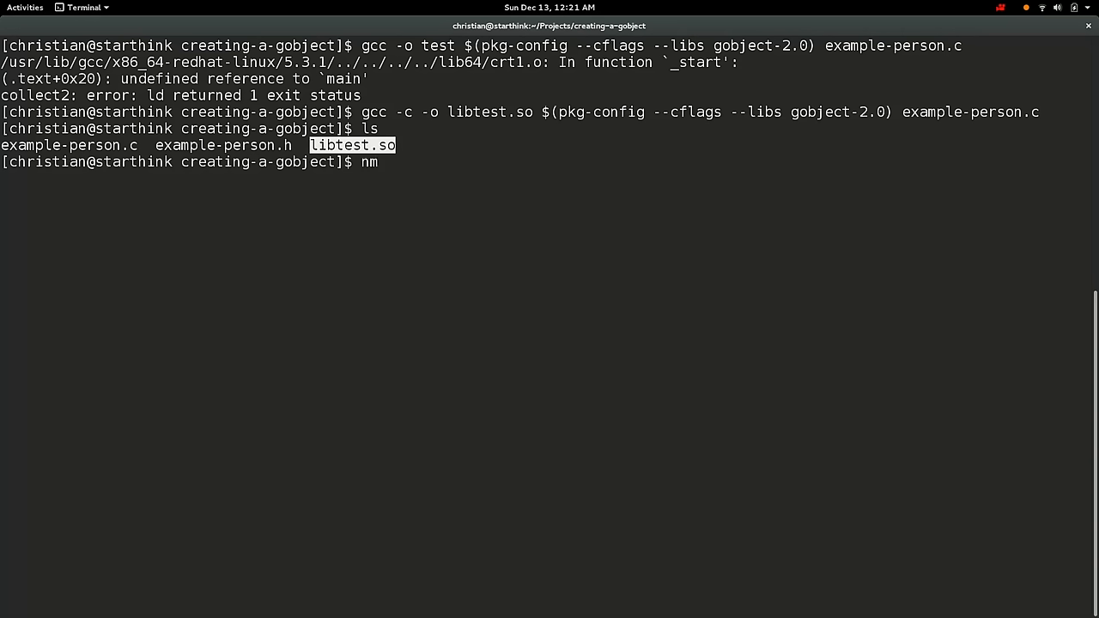
{"action": "type", "text": "libtest.so"}
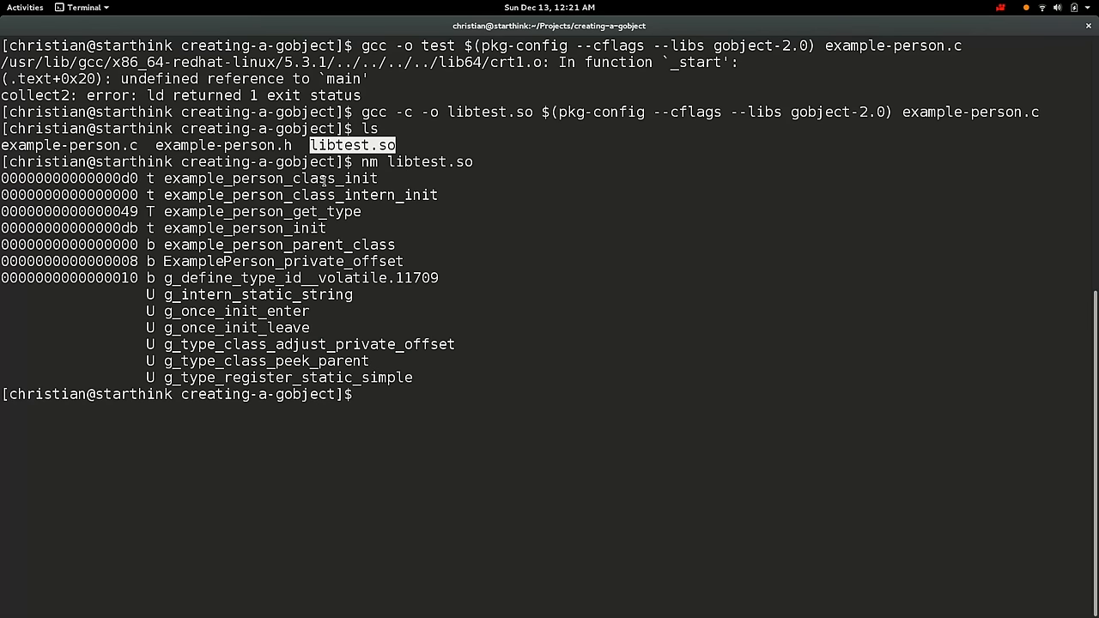
{"action": "double_click", "coordinate": [244, 228]}
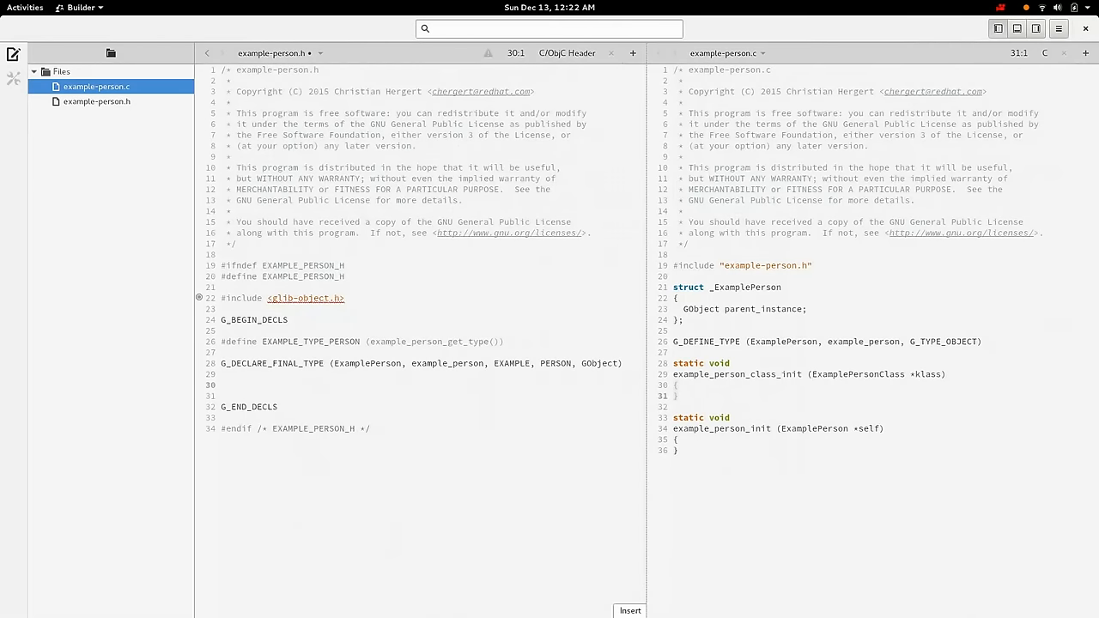
- Declare const getter example_person_get_name (ExamplePerson *self) and void example_person_set_name (self, name)
{"action": "type", "text": "co"}
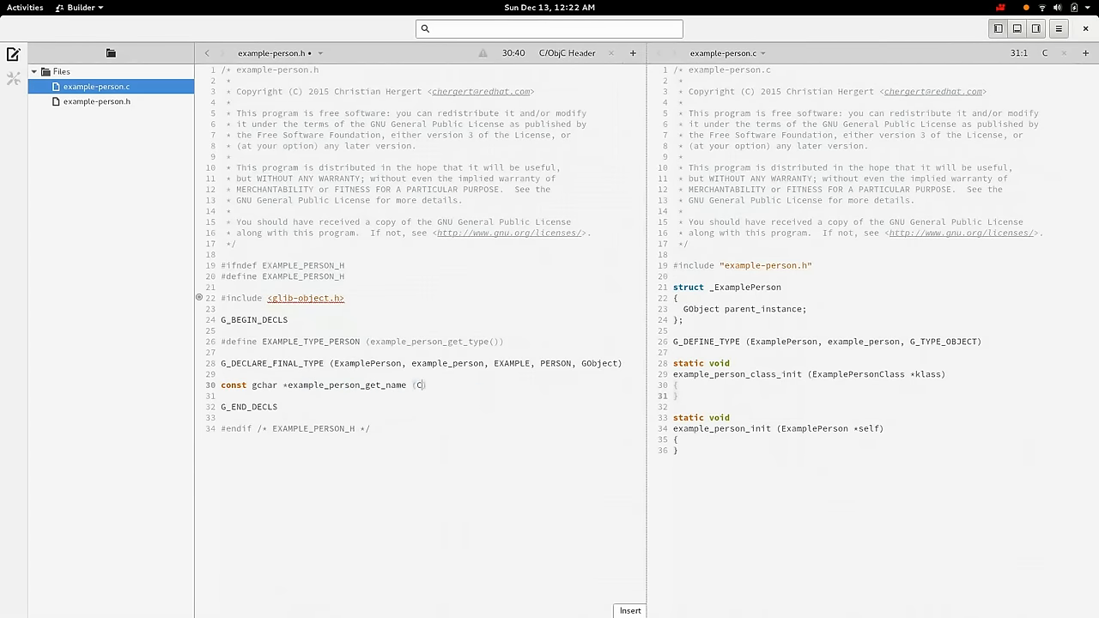
{"action": "type", "text": "ExamplePerson *self)"}
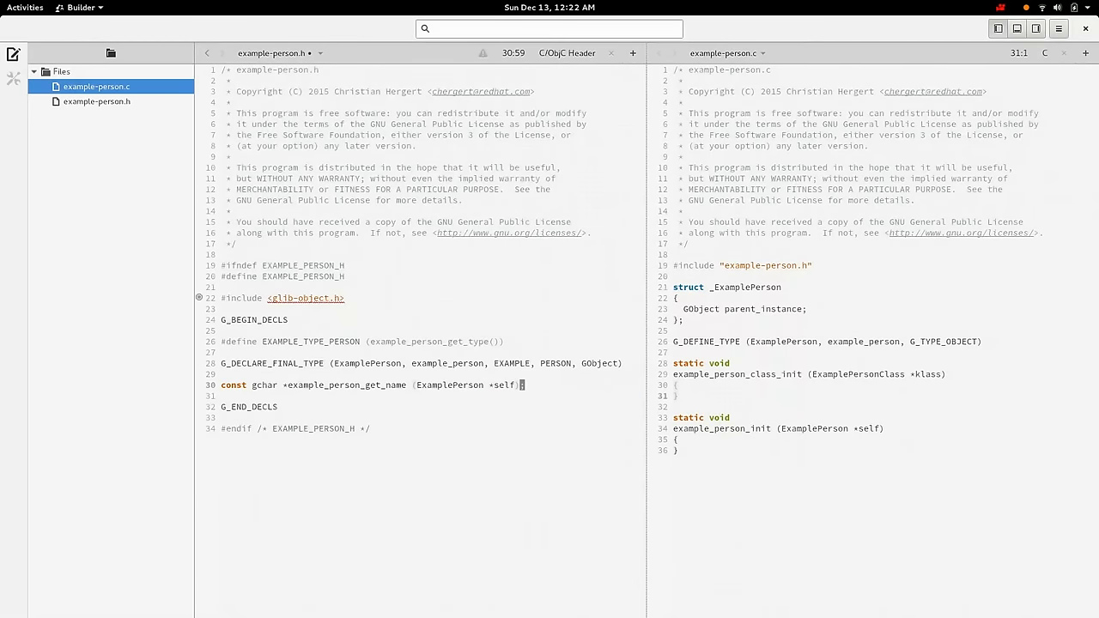
{"action": "type", "text": ";"}
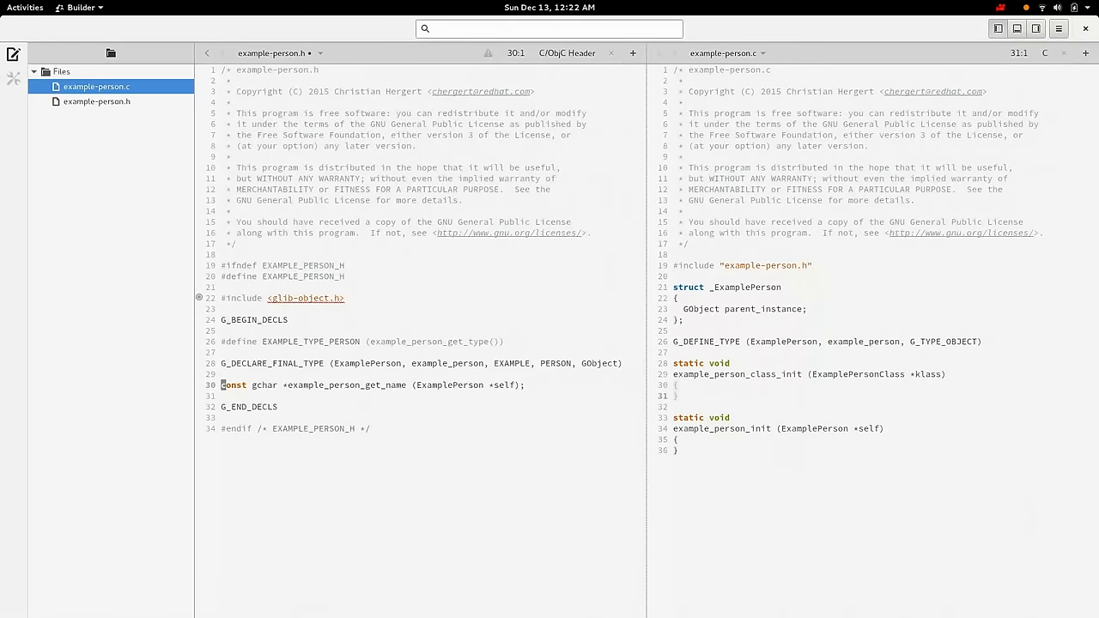
{"action": "type", "text": "void"}
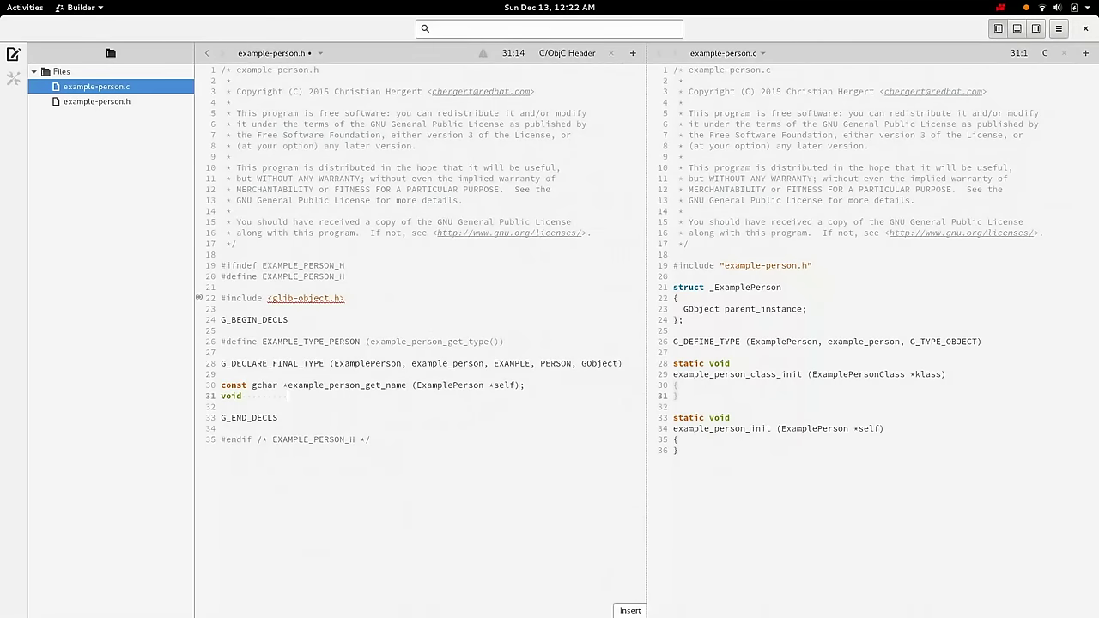
{"action": "type", "text": "example_person_set_name (ExamplePerson"}
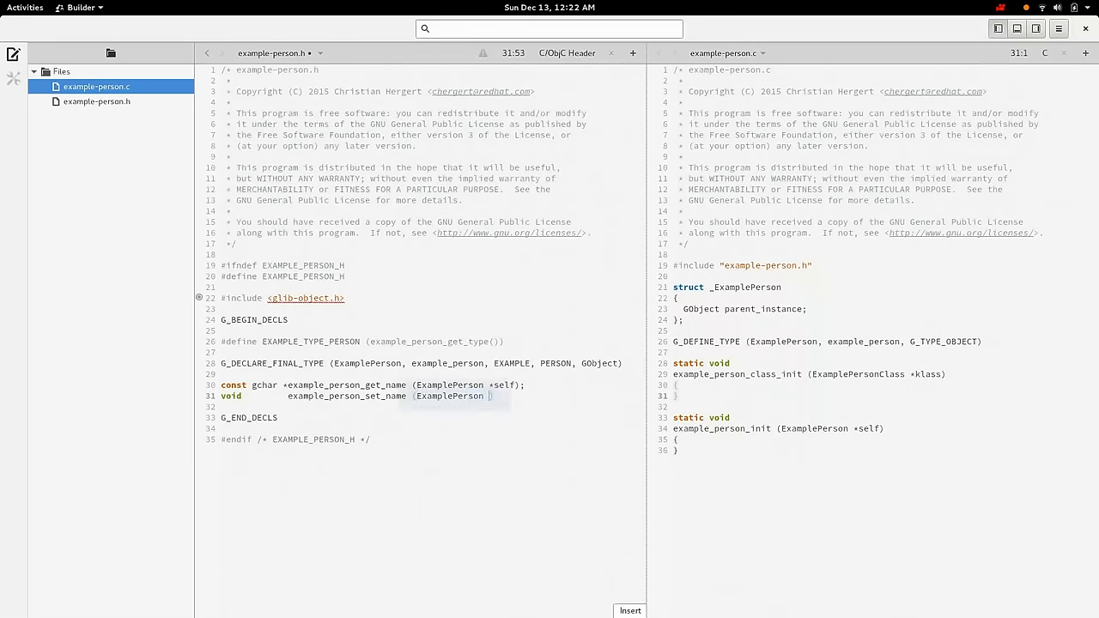
{"action": "type", "text": "*self,"}
{"action": "type", "text": "const gchar   *name);"}
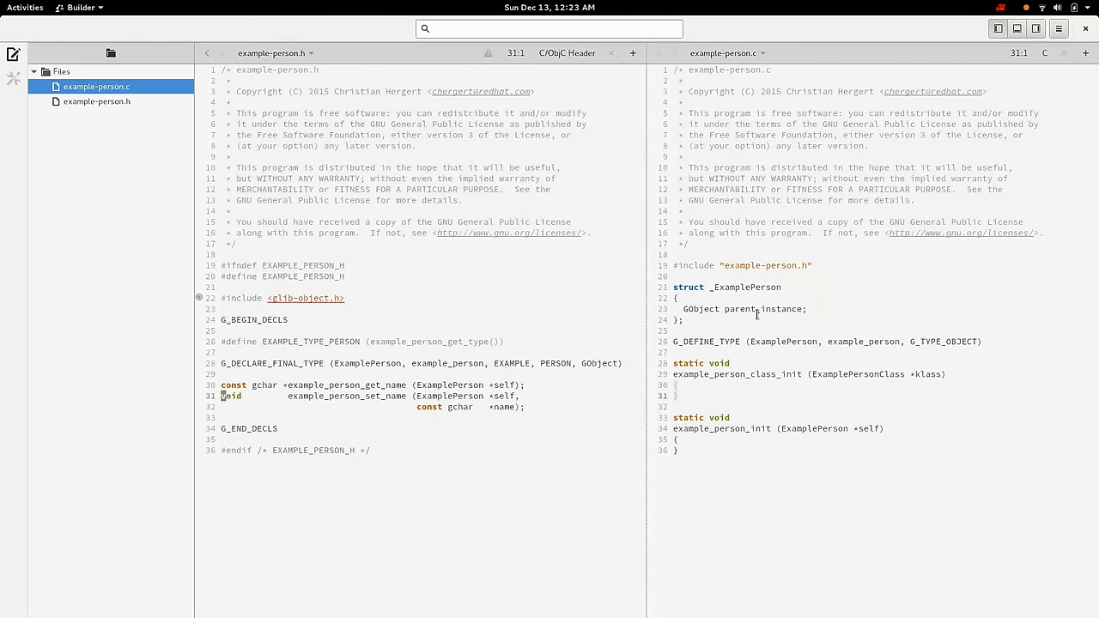
- Add a gchar *name struct member and set self->name = g_strdup ("dummy") in init
{"action": "left_click", "coordinate": [752, 309]}
{"action": "type", "text": "gchar   *name;"}
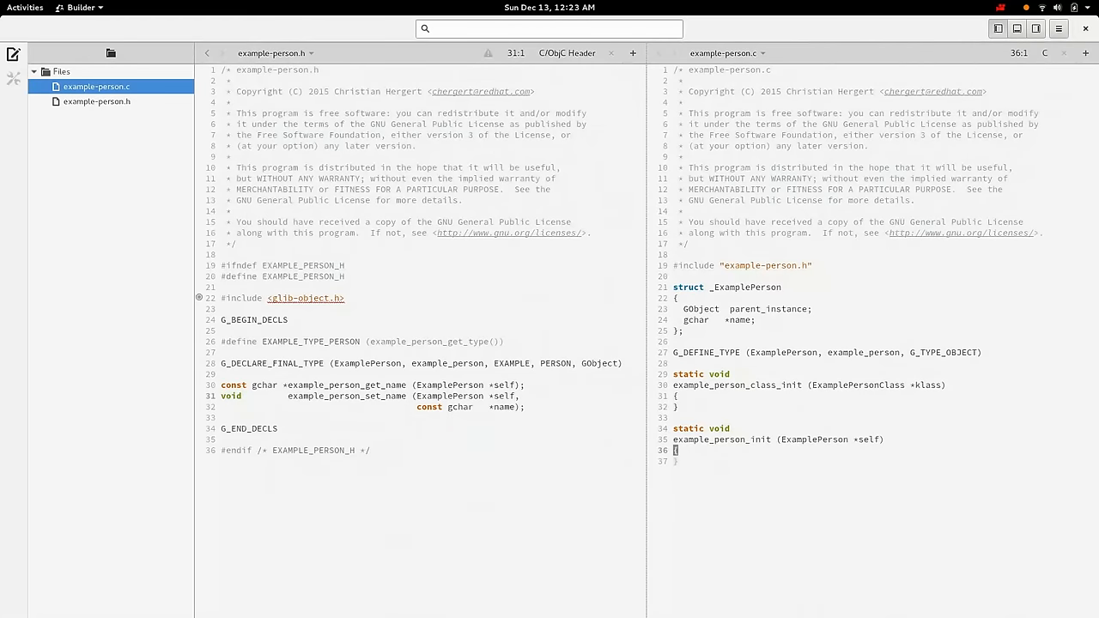
{"action": "type", "text": "s"}
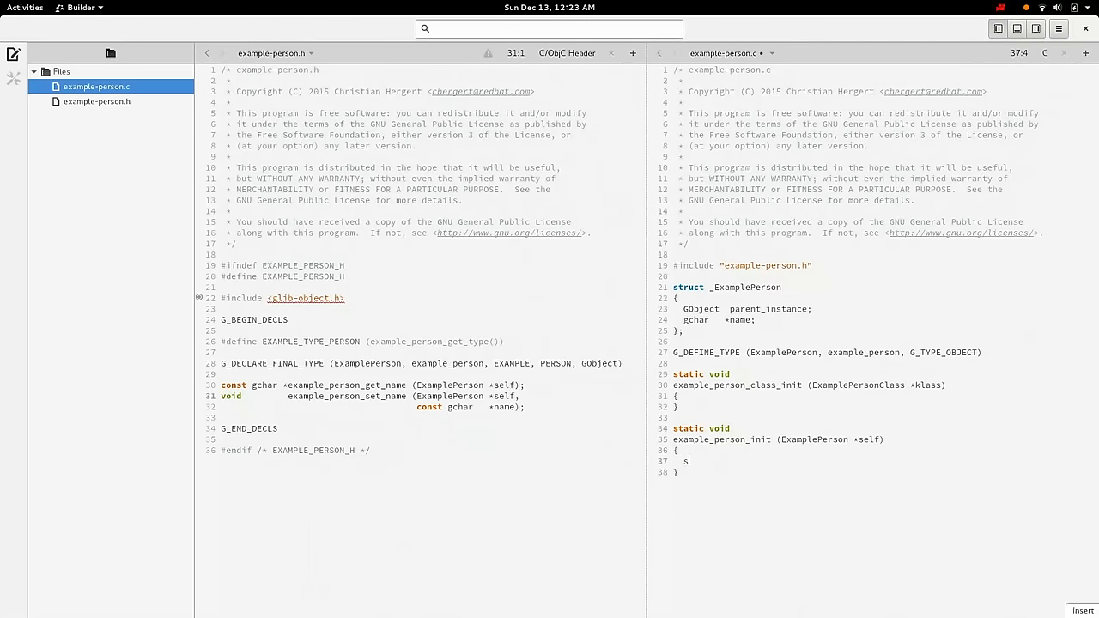
{"action": "type", "text": "elf->name = g"}
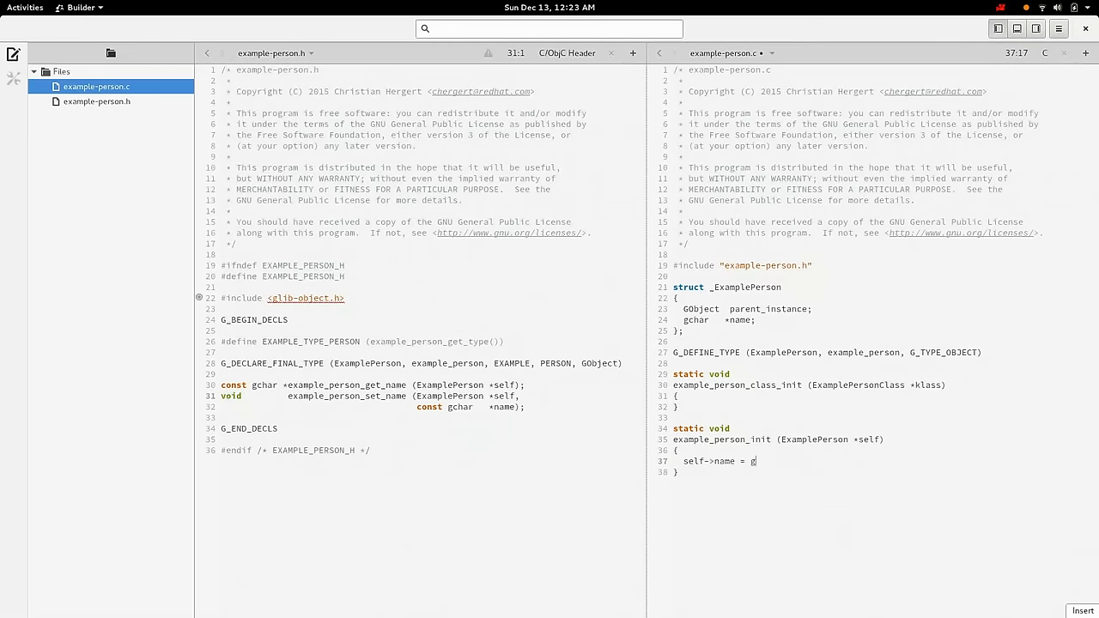
{"action": "type", "text": "_strdup (\"\")"}
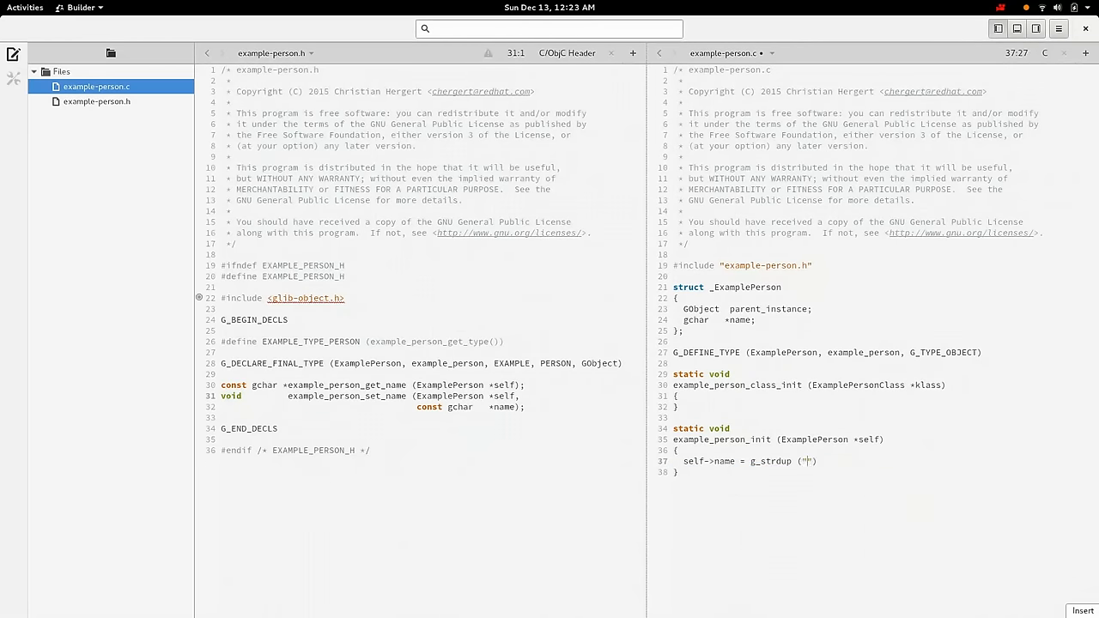
{"action": "type", "text": "d"}
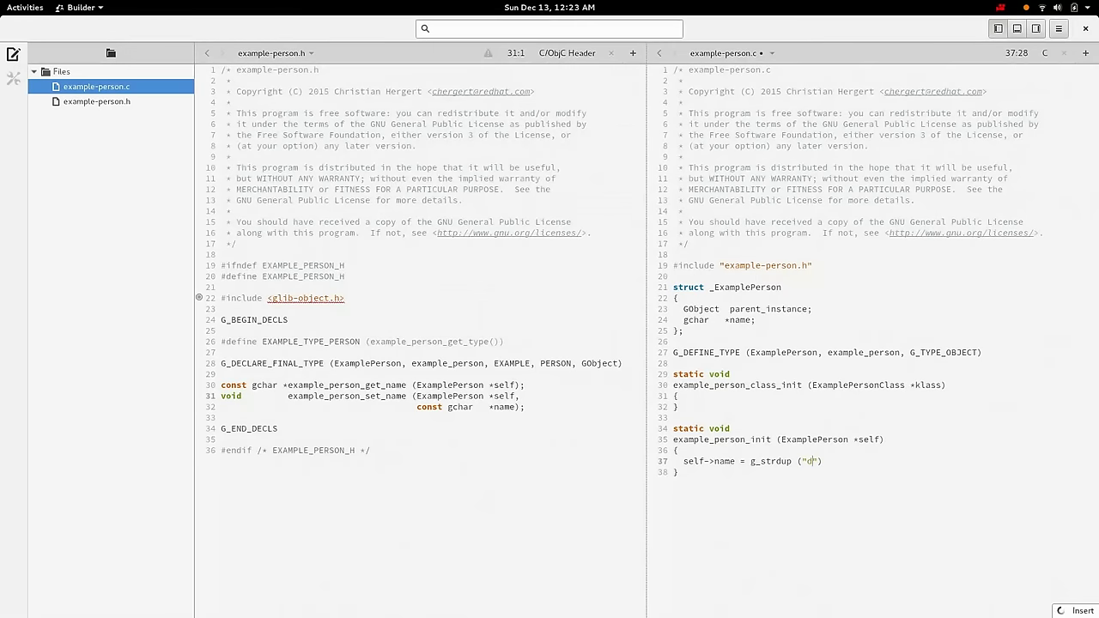
{"action": "type", "text": "ummy"}
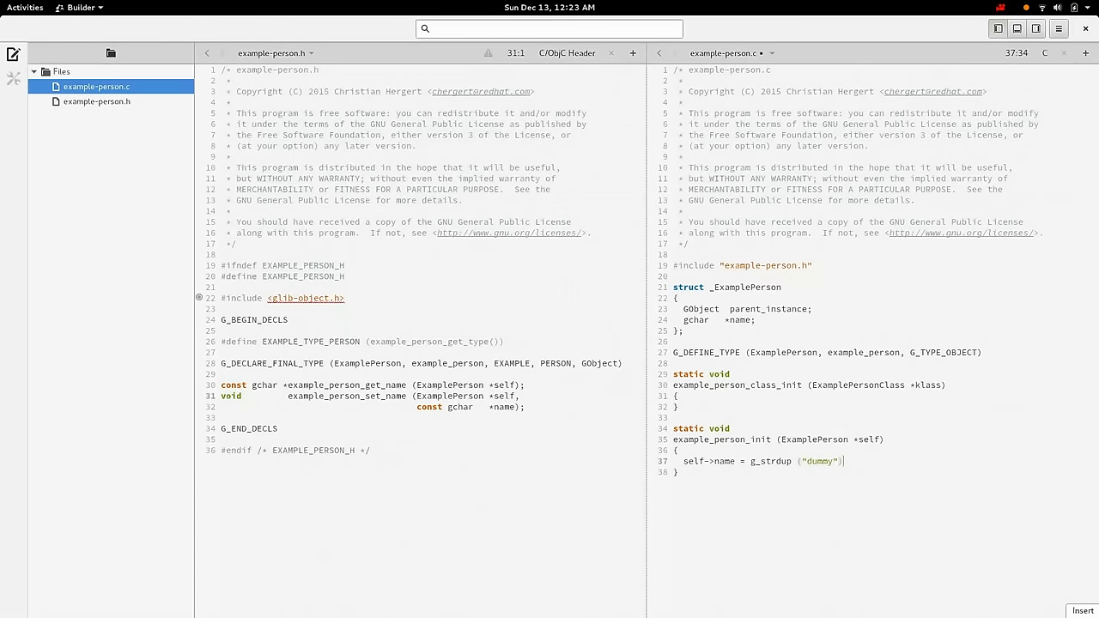
{"action": "left_click", "coordinate": [673, 439]}
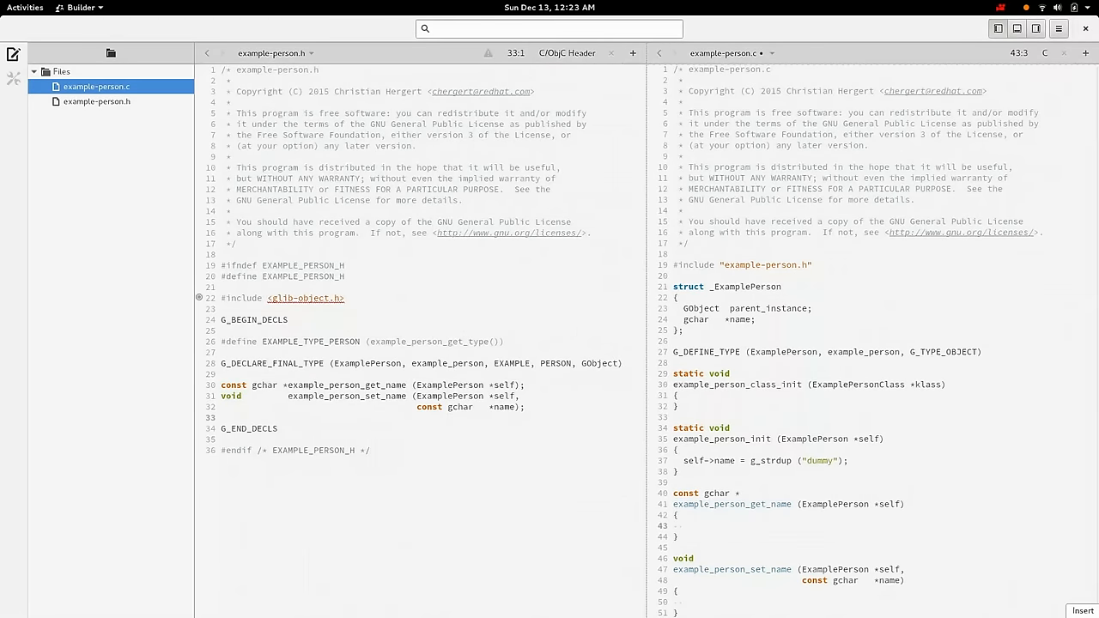
- Make get_name return self->name; start set_name with a g_strcmp0 check and g_free
{"action": "type", "text": "return self->na"}
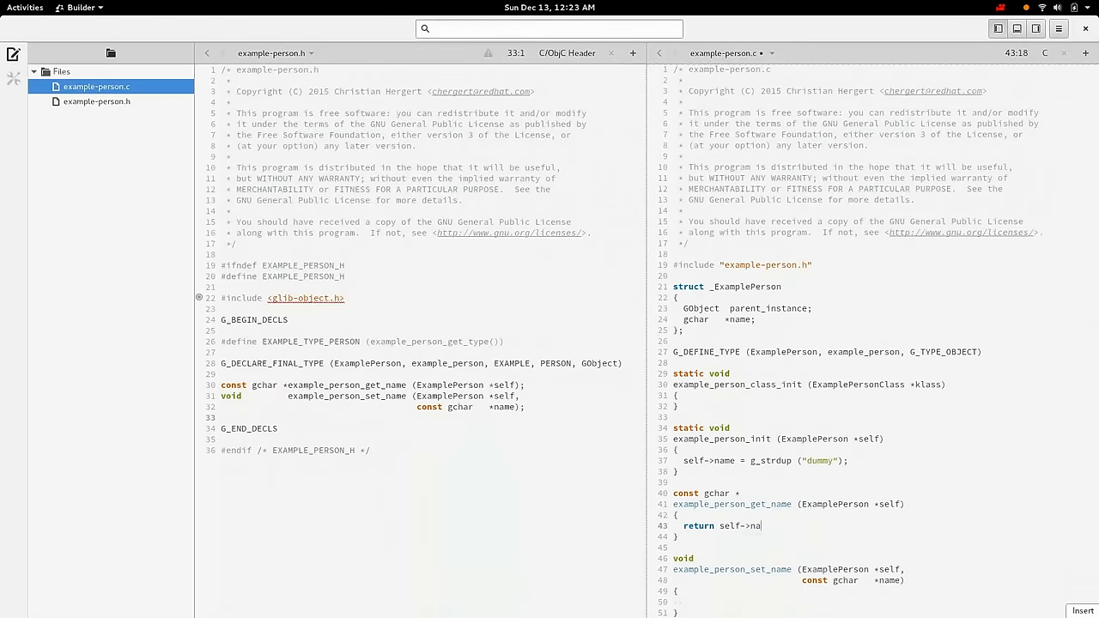
{"action": "type", "text": "me;"}
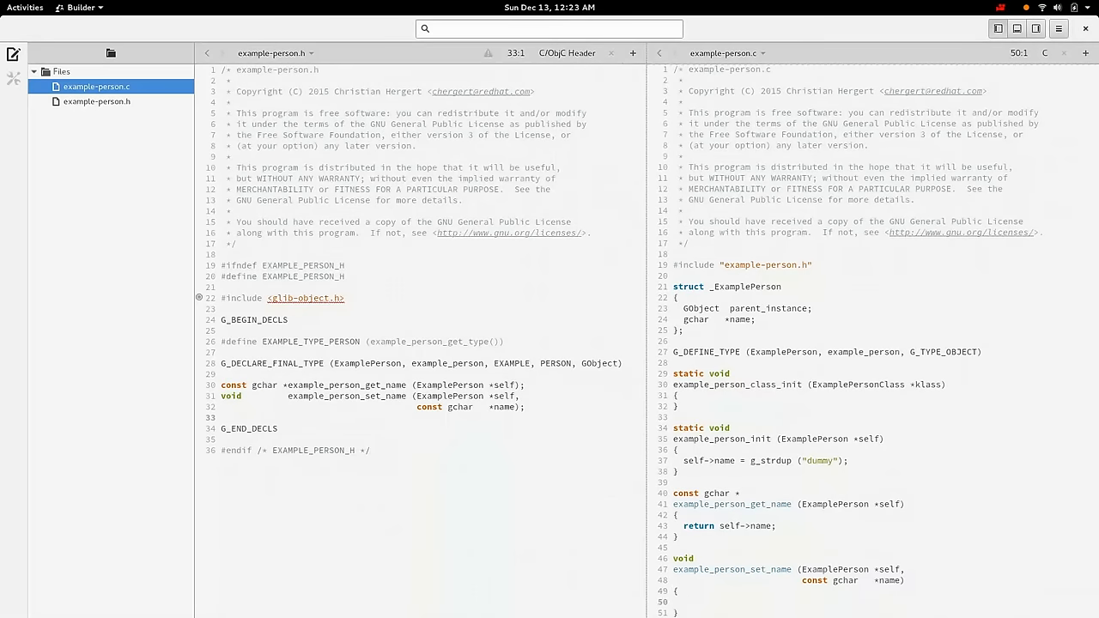
{"action": "type", "text": "if (g_strcmp0 ("}
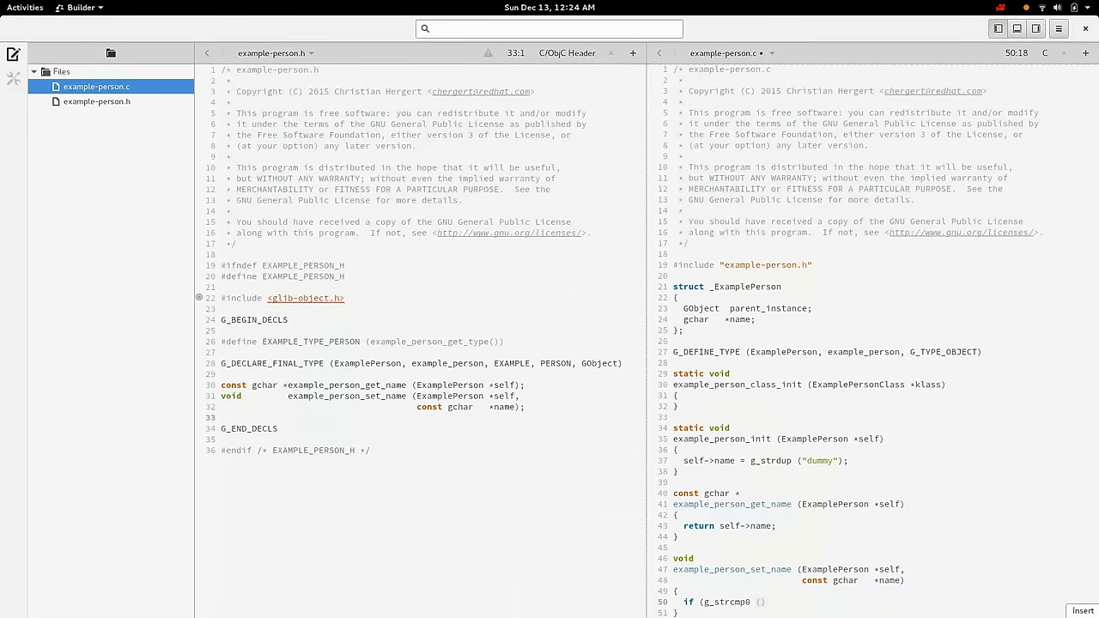
{"action": "type", "text": ")"}
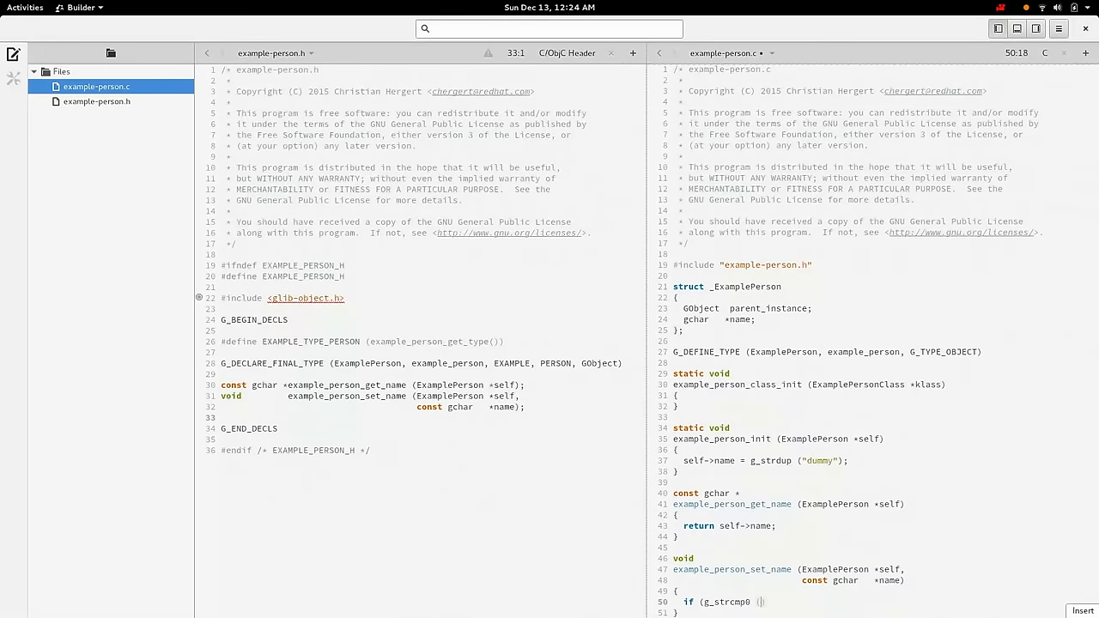
{"action": "type", "text": "name, self-"}
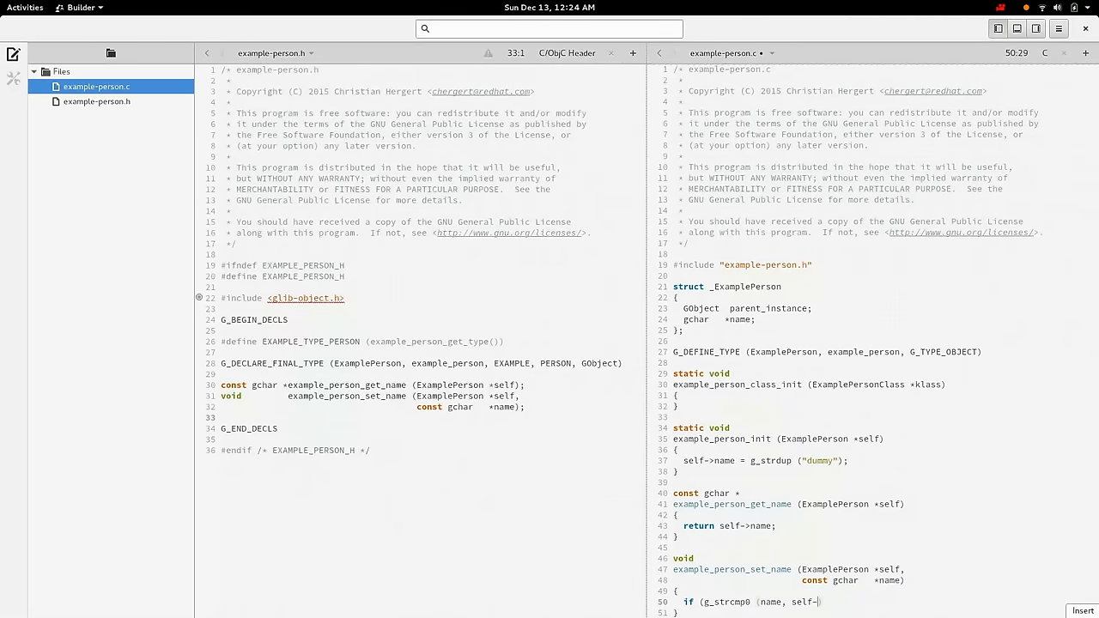
{"action": "type", "text": "name) == 0)"}
{"action": "type", "text": "{"}
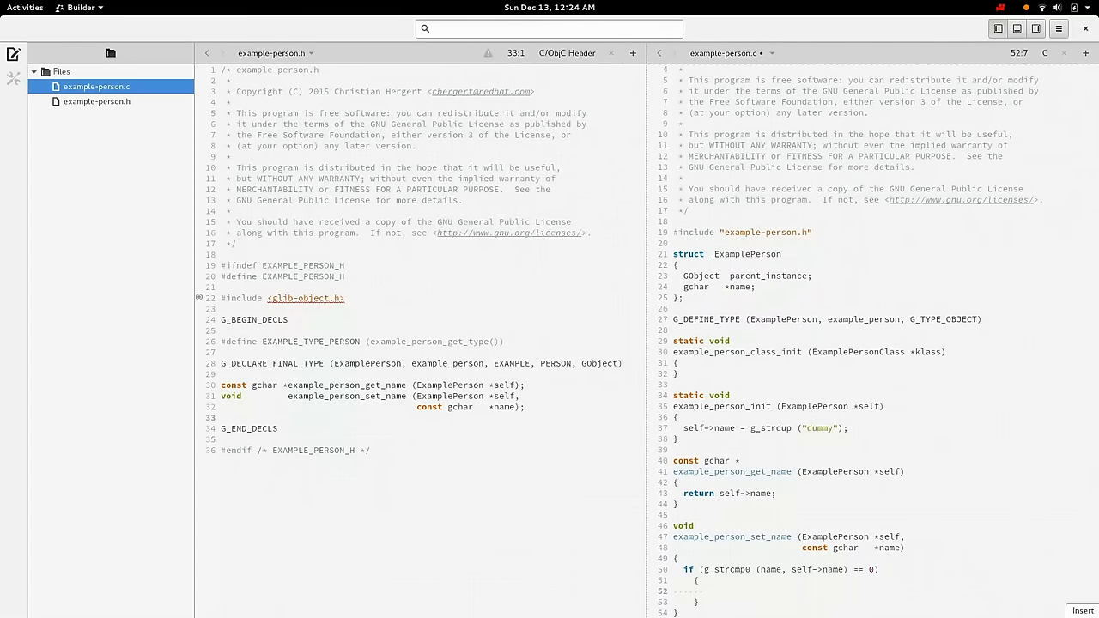
{"action": "type", "text": "g_free (self->name);"}
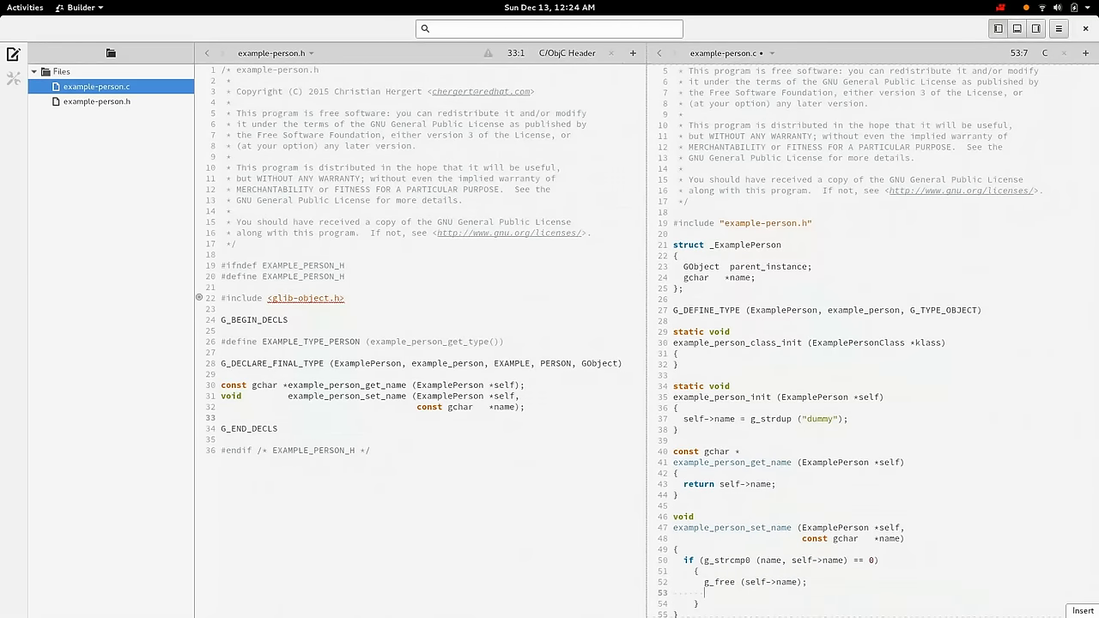
{"action": "type", "text": "g_"}
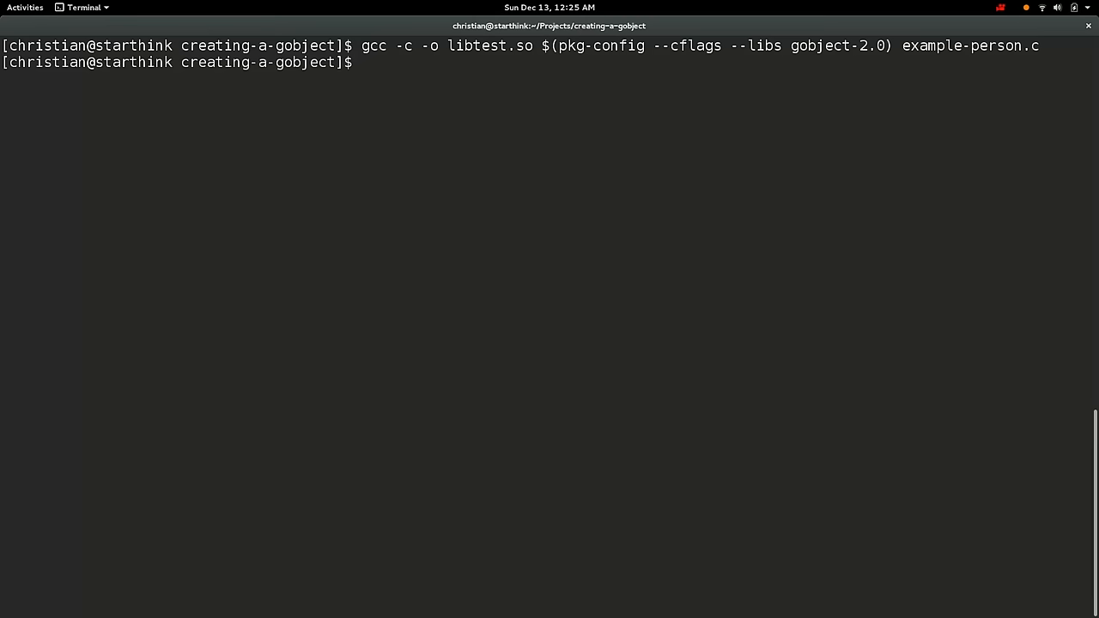
- Rerun nm libtest.so from history, showing the new get_name and set_name symbols
{"action": "key", "text": "ctrl+r"}
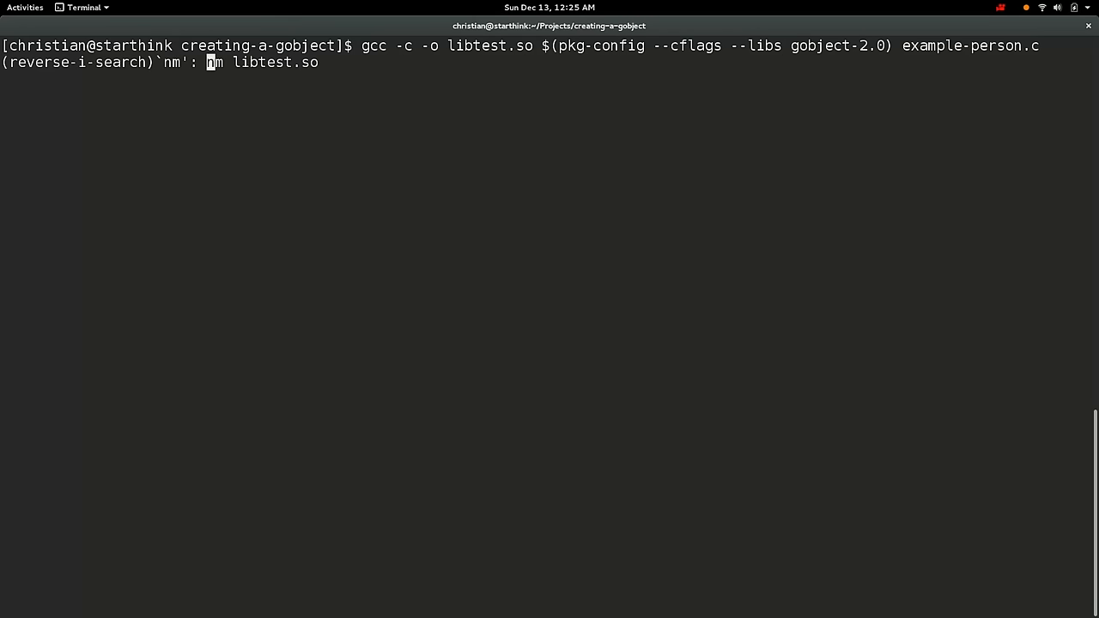
{"action": "key", "text": "Return"}
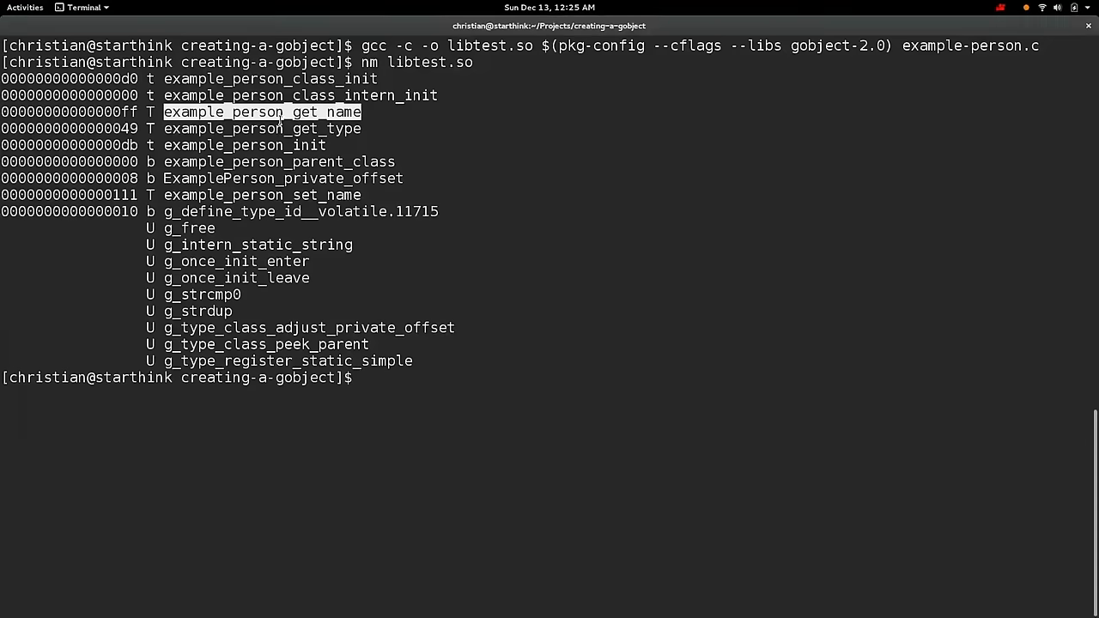
{"action": "mouse_move", "coordinate": [294, 212]}
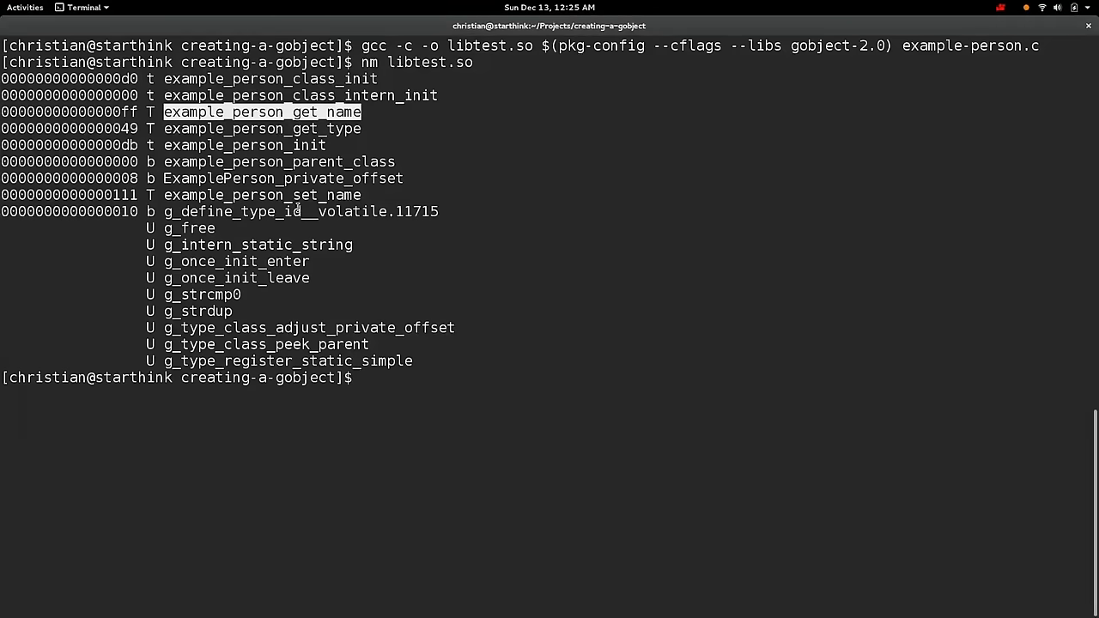